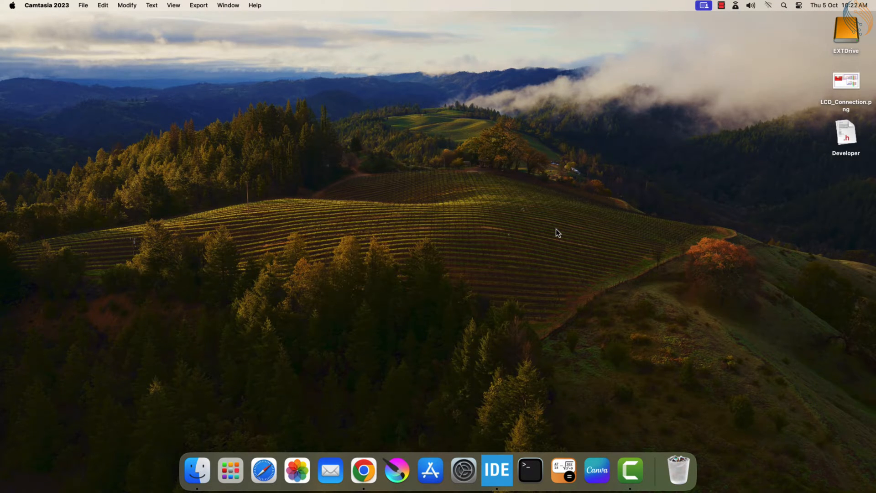
mouse_move(556, 249)
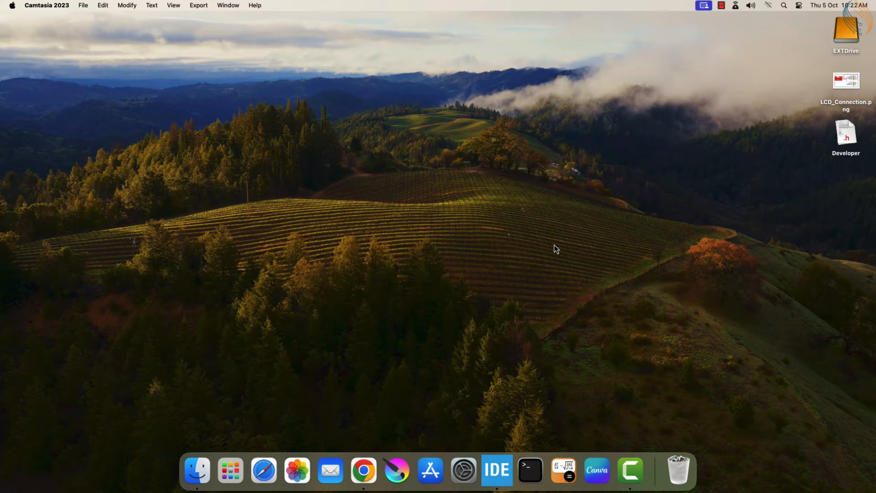
mouse_move(561, 242)
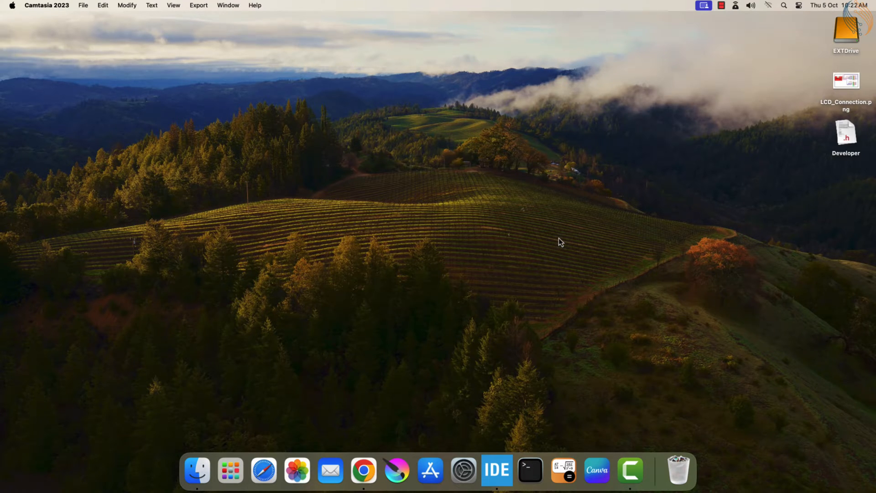
Open LVGL's input device porting page and the lv_port_indev_template.c source on release/v8.3
click(846, 132)
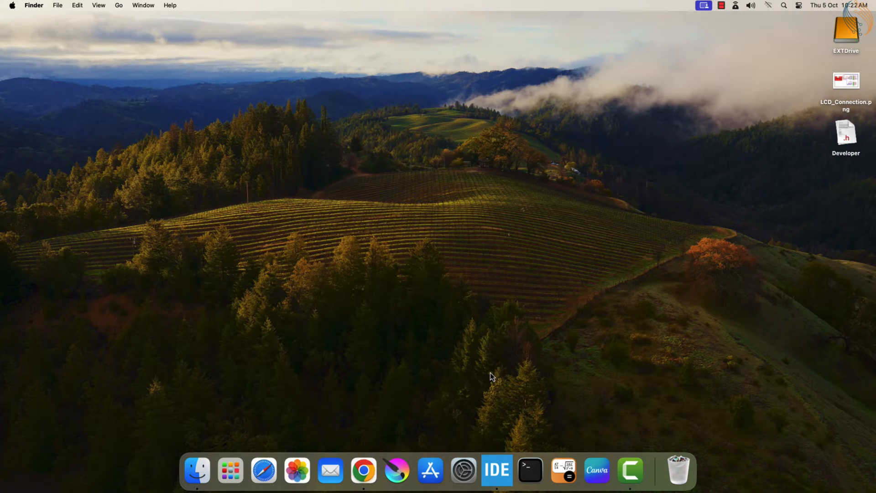
click(363, 469)
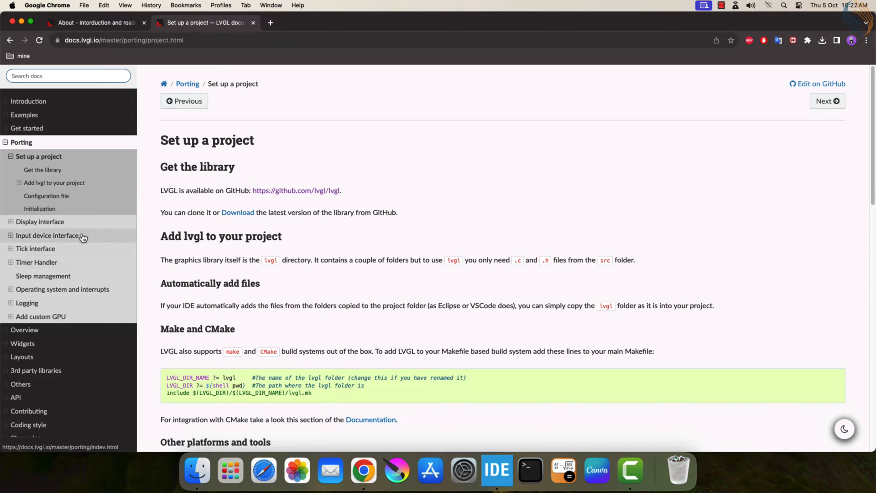
click(47, 236)
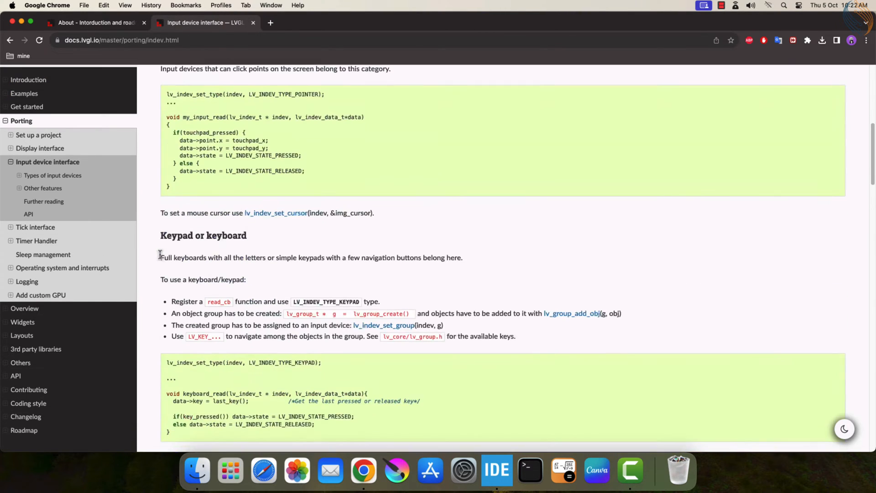
scroll(down, 3)
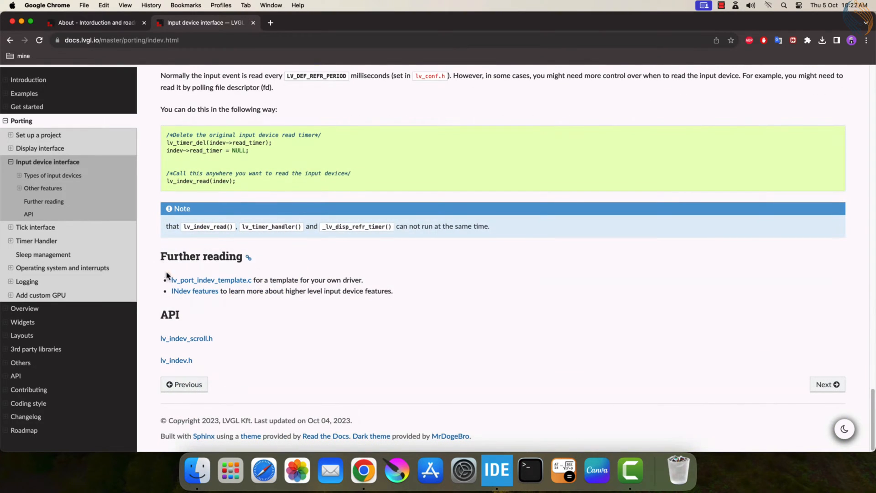
click(212, 279)
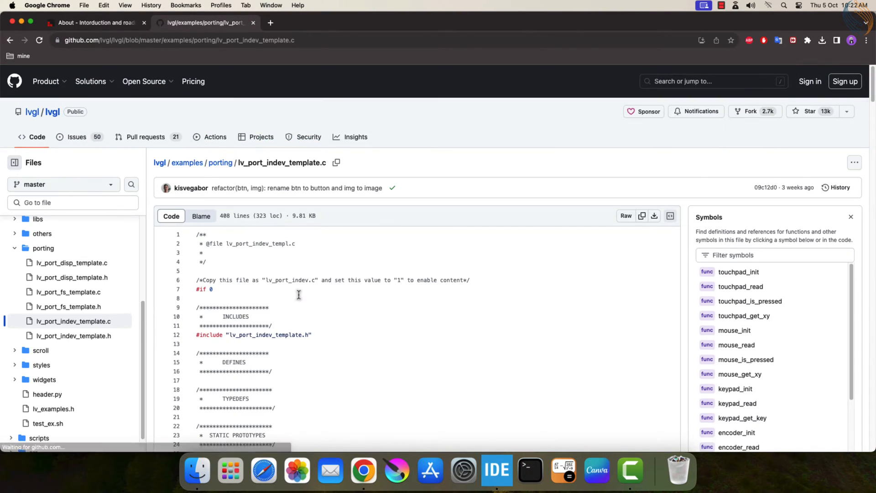
click(63, 184)
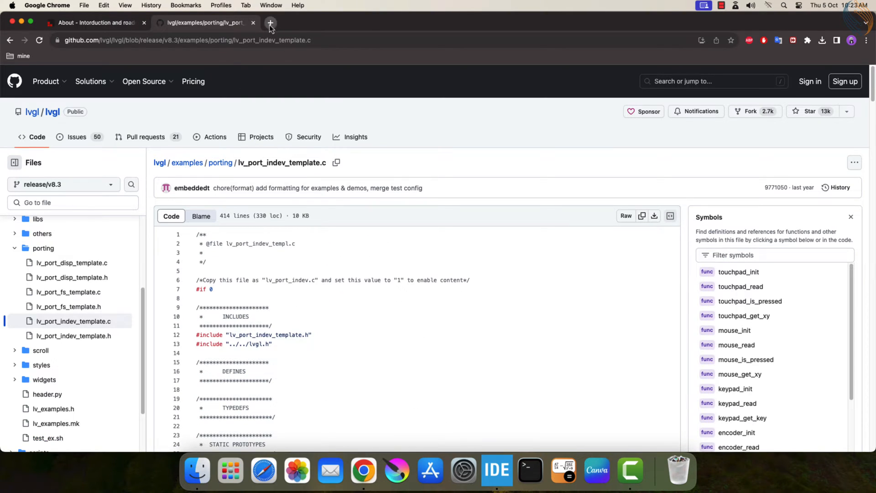
Search 'controllerstech github', open the TOUCH GFX/ILI9341 SPI folder, and hide Chrome
text(controllerstech github)
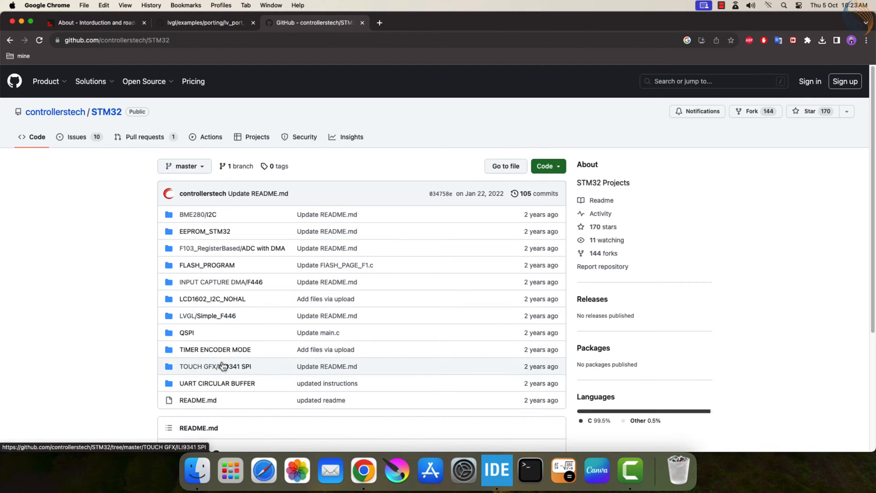
click(215, 366)
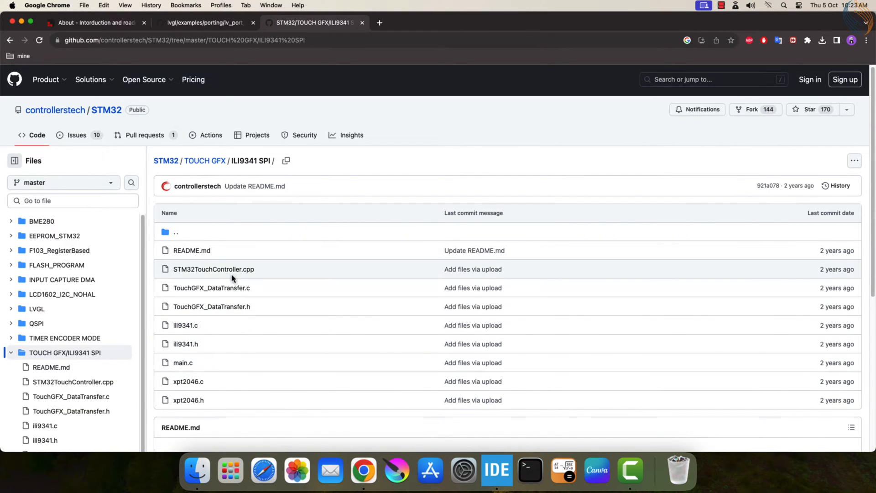
click(213, 269)
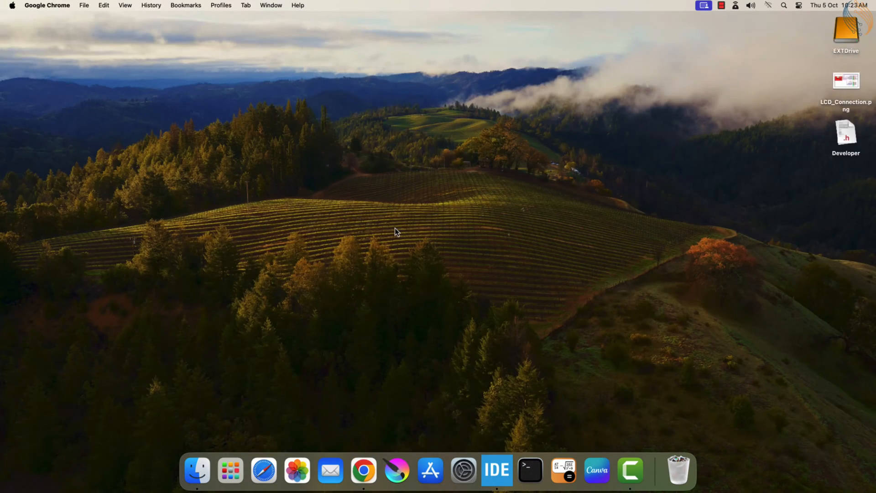
Open LCD_Connection.png in Preview, mark the T_ touch pins, and zoom out to trace their wires
click(495, 470)
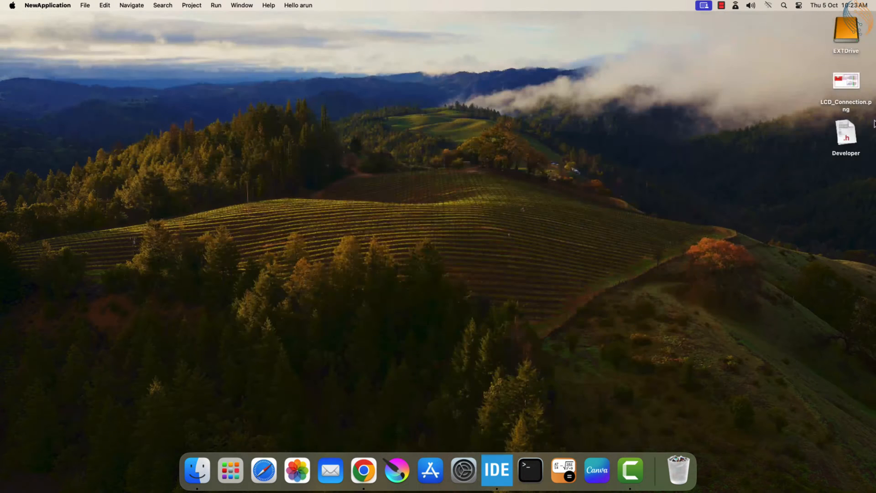
double_click(846, 84)
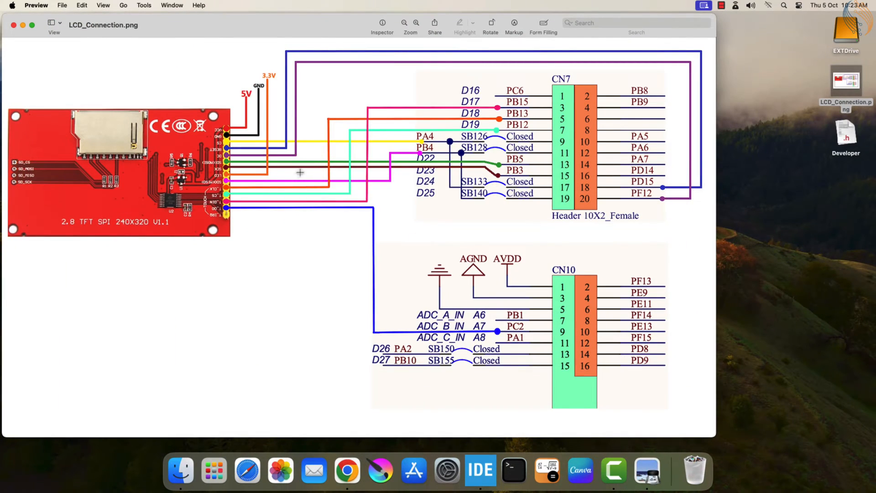
drag(197, 185, 254, 219)
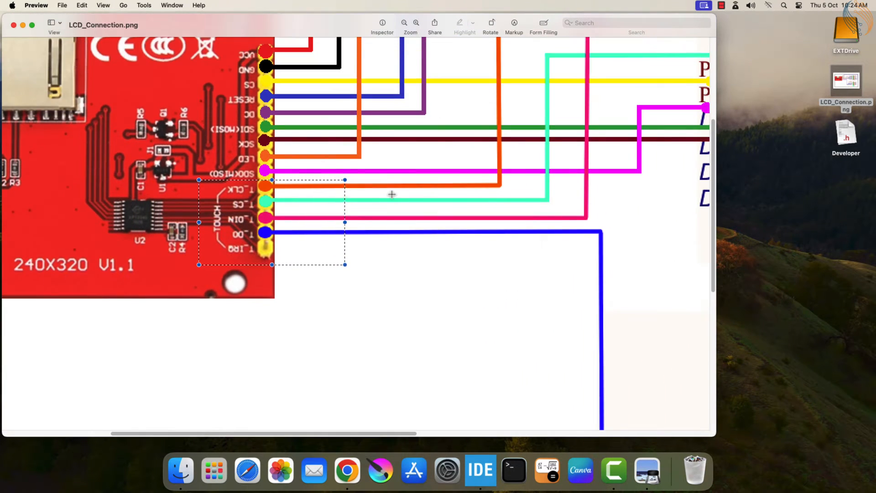
mouse_move(267, 212)
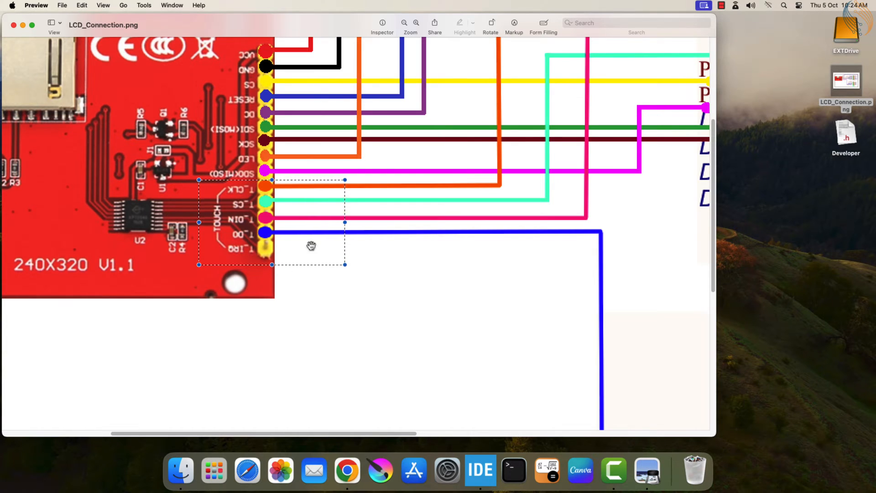
click(404, 23)
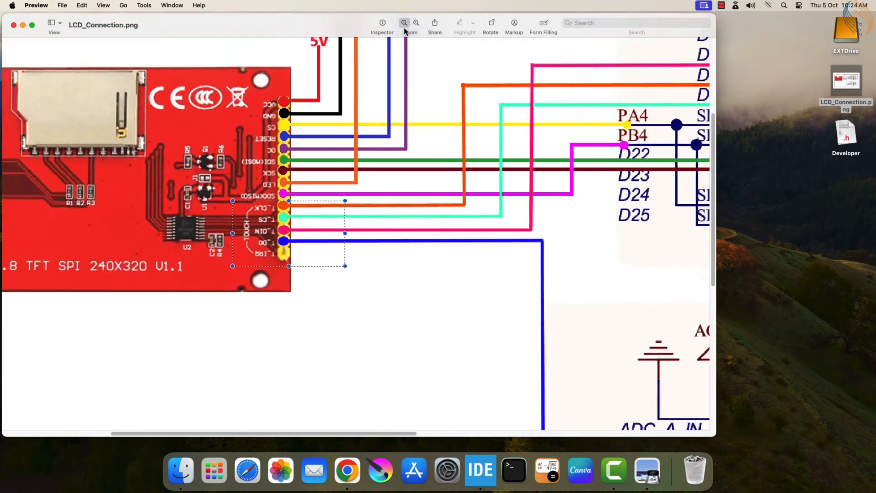
click(415, 23)
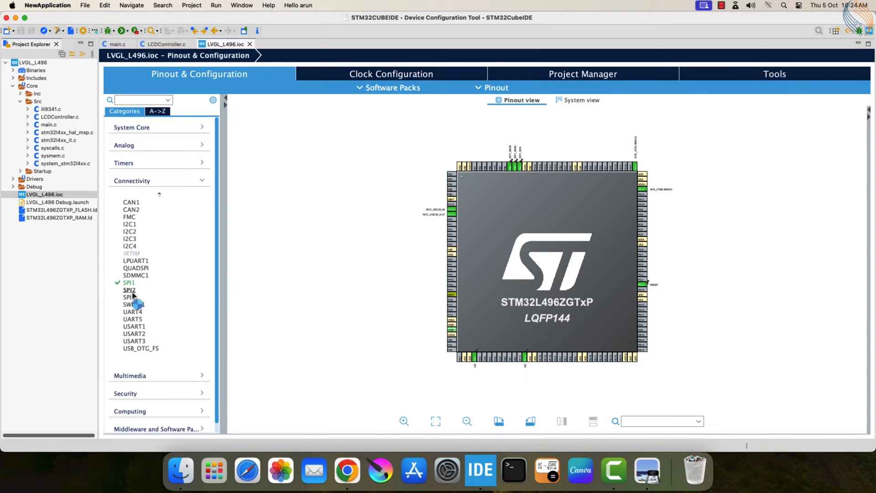
Make SPI2 a full-duplex master with global interrupt enabled and 8-bit data size
click(128, 290)
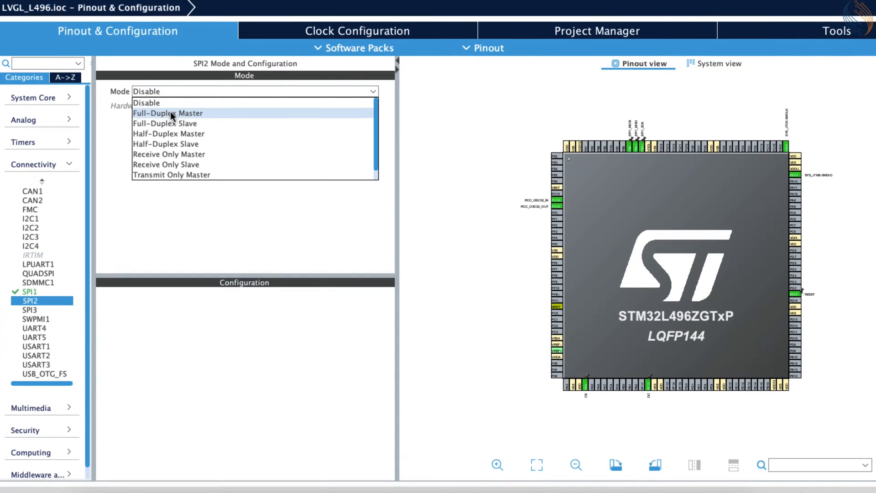
click(167, 112)
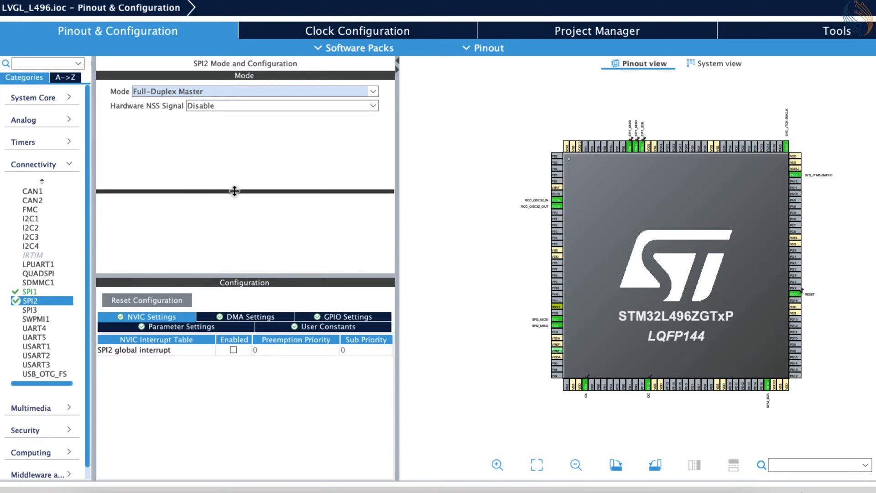
click(233, 266)
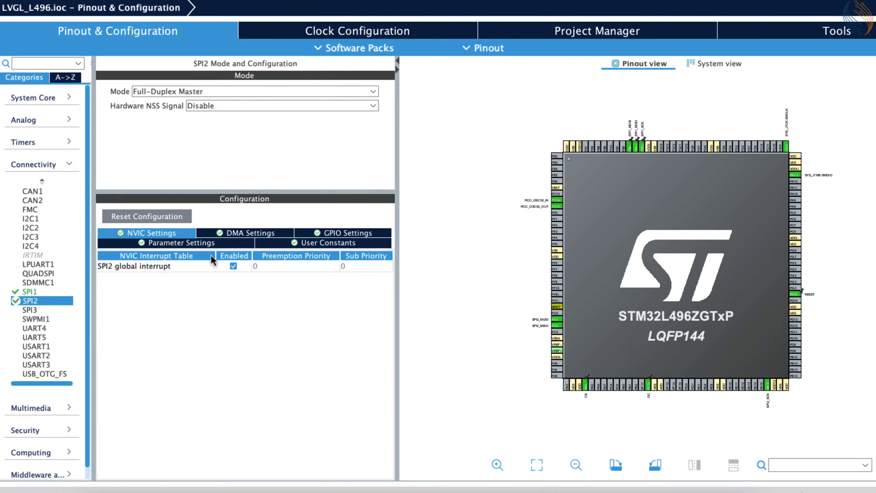
click(179, 243)
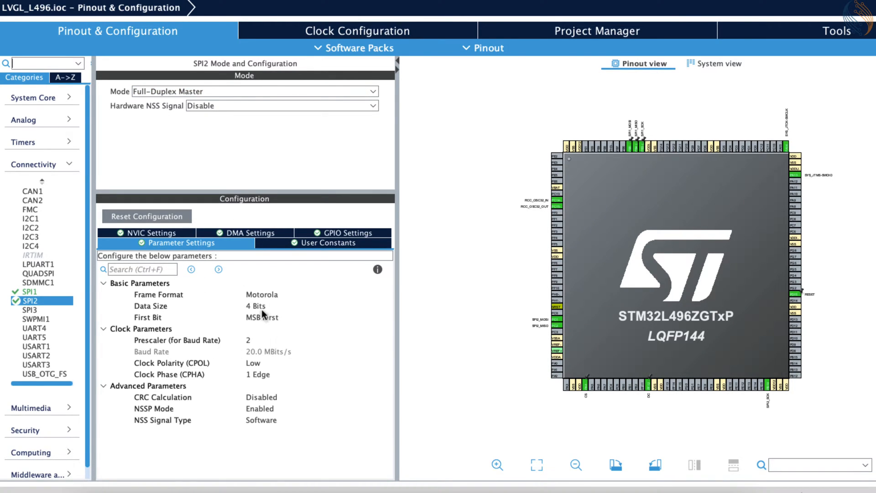
click(254, 306)
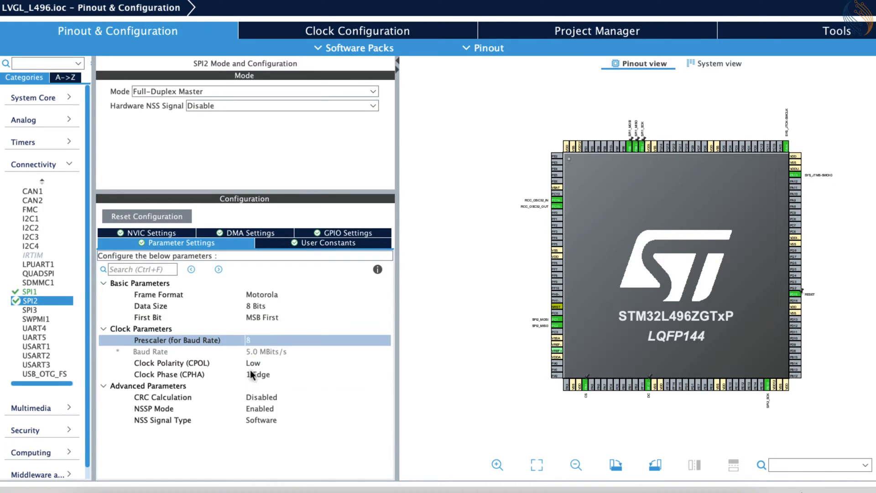
mouse_move(261, 398)
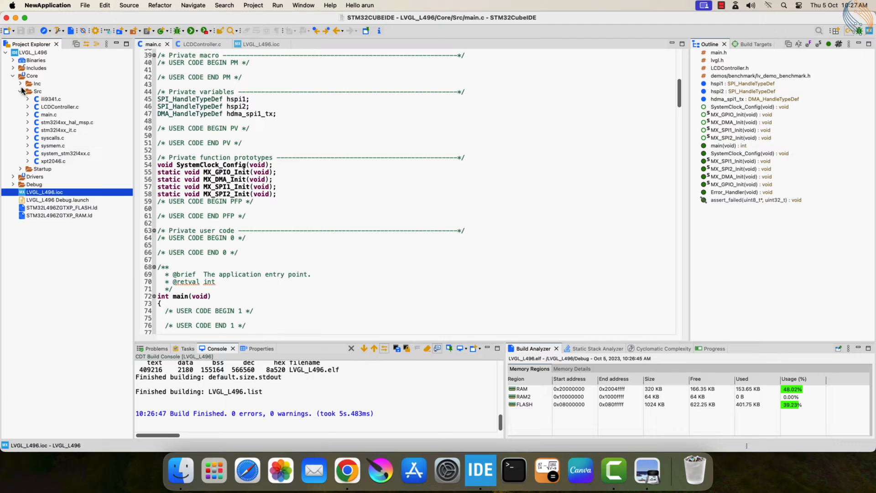
Create a new source file TouchController.c in Core/Src
right_click(38, 137)
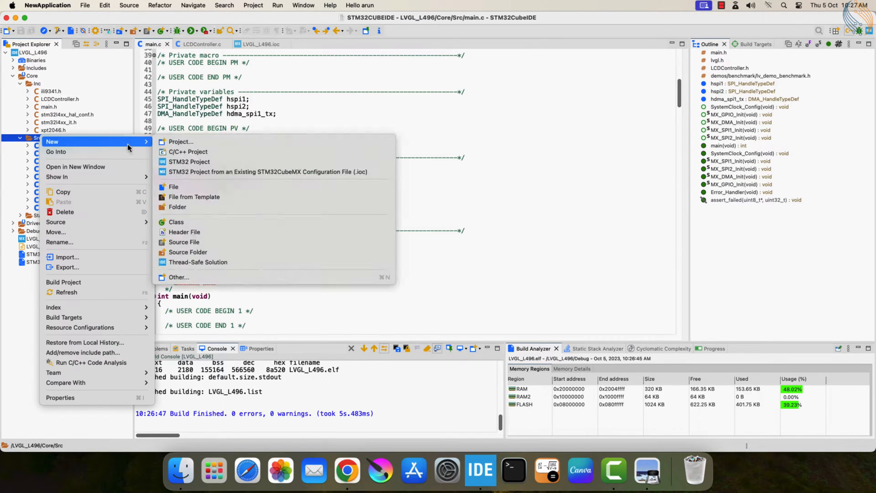
click(183, 242)
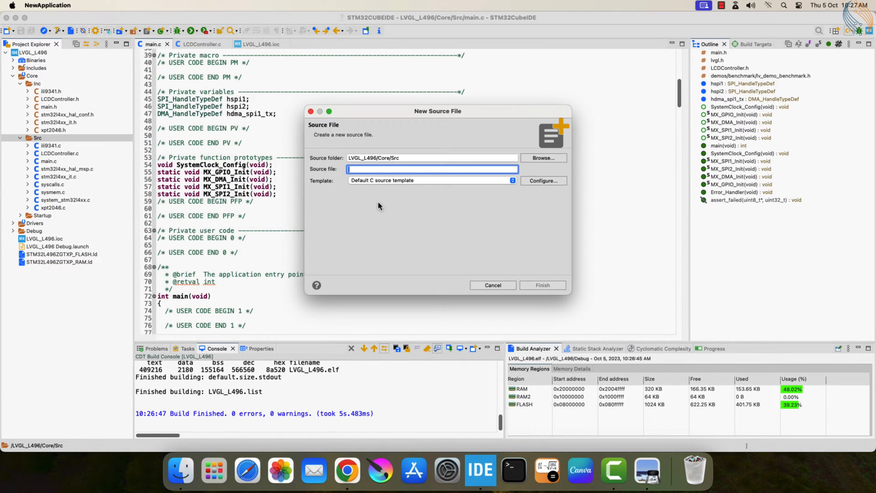
text(TouchController.c)
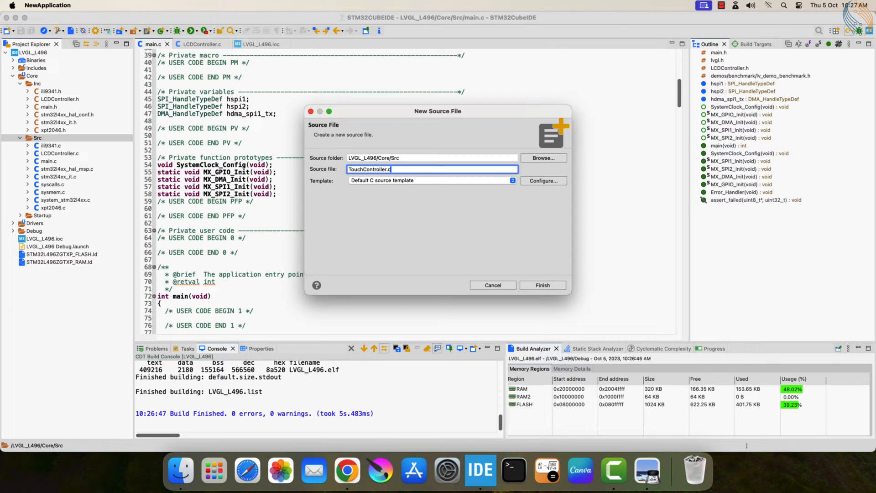
click(541, 284)
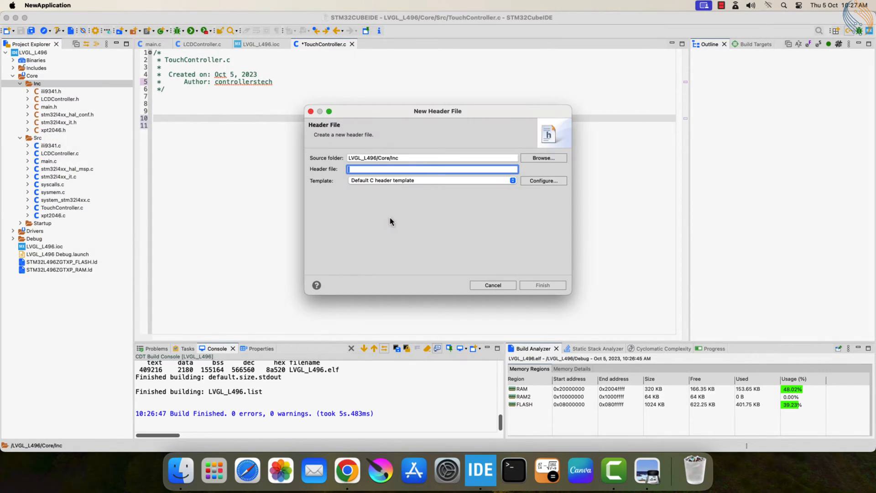
Create the matching header file TouchController.h
text(TouchController)
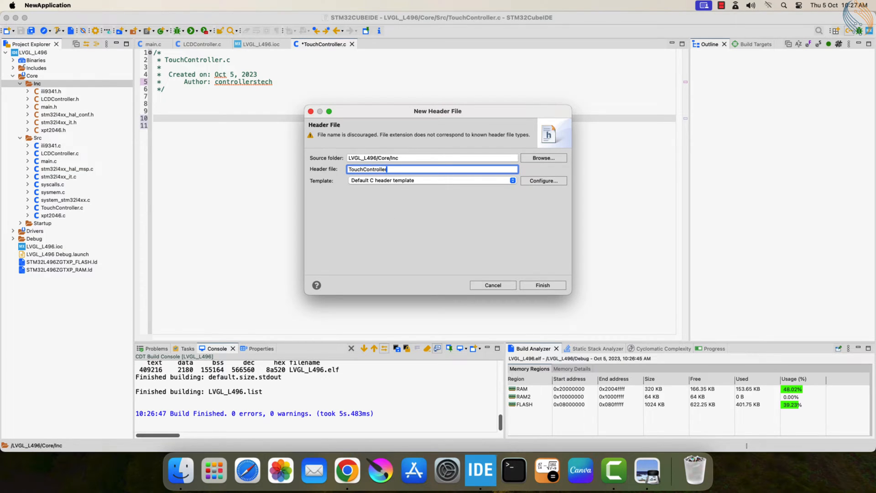
click(541, 285)
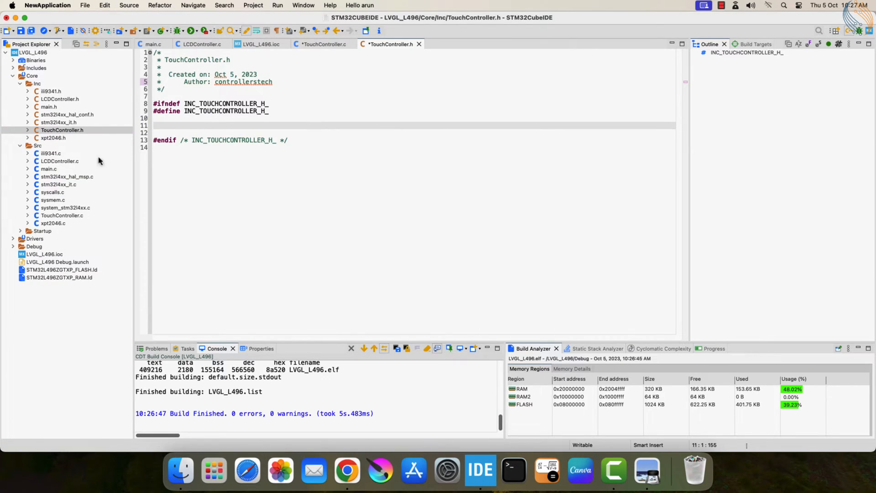
click(326, 44)
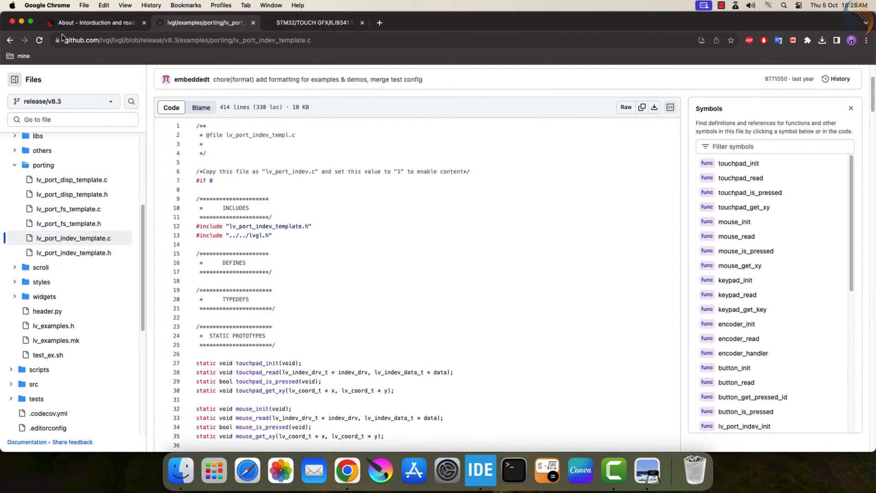
Copy the raw lv_port_indev_template.h from GitHub for pasting into TouchController.h
click(480, 470)
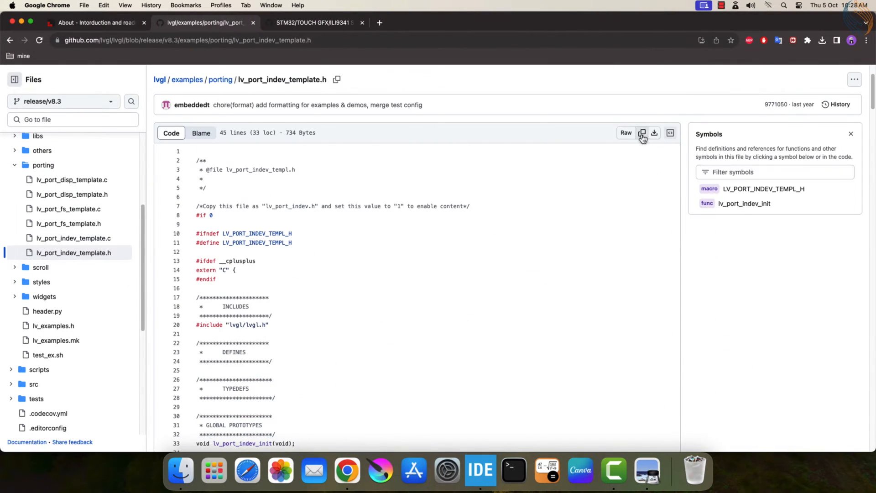
click(480, 469)
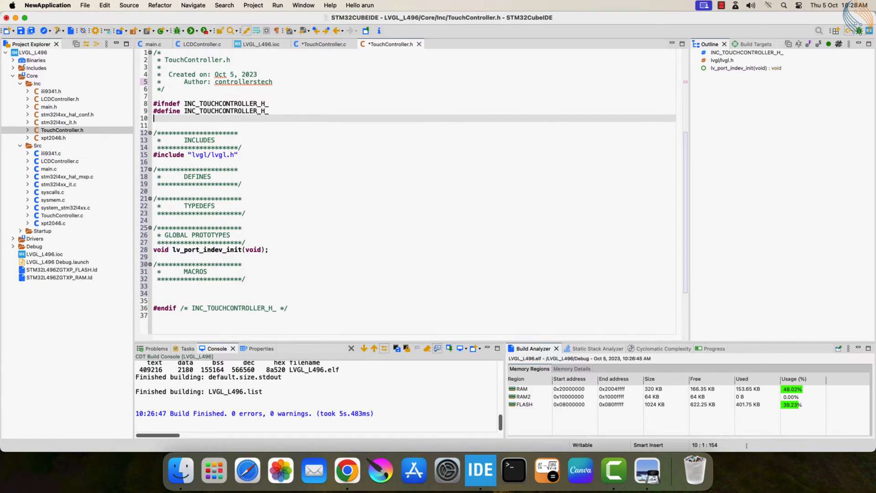
Save the header, then paste the template into TouchController.c, fixing includes and trimming keypad/encoder code
key(Backspace)
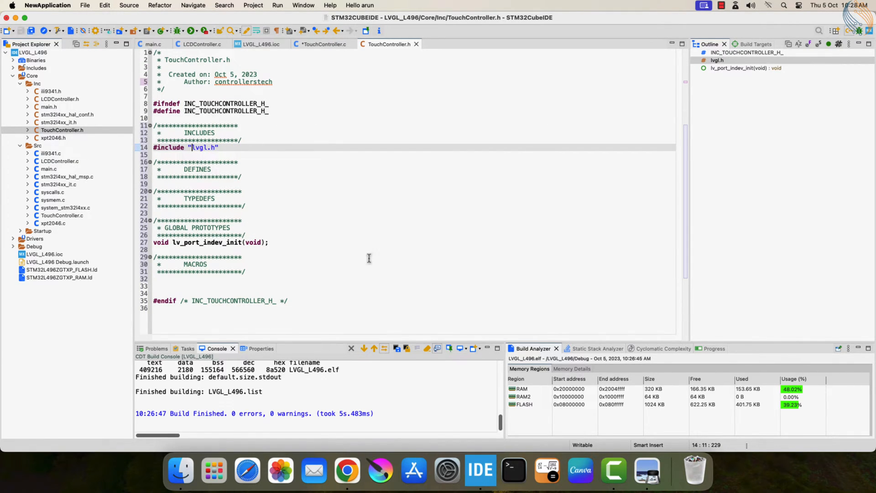
click(324, 44)
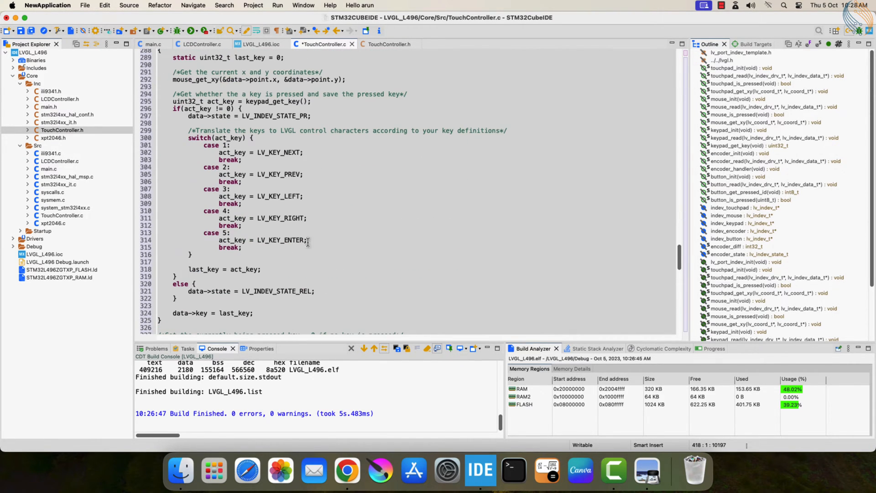
scroll(up, 3)
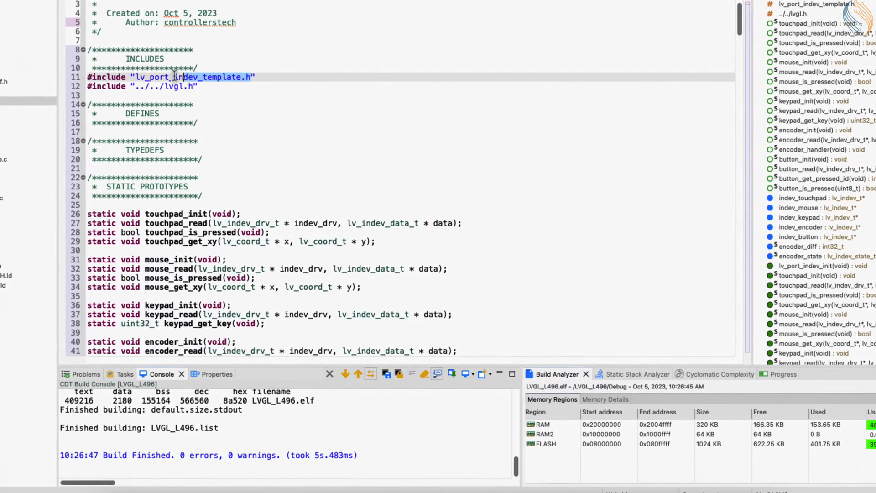
text(to)
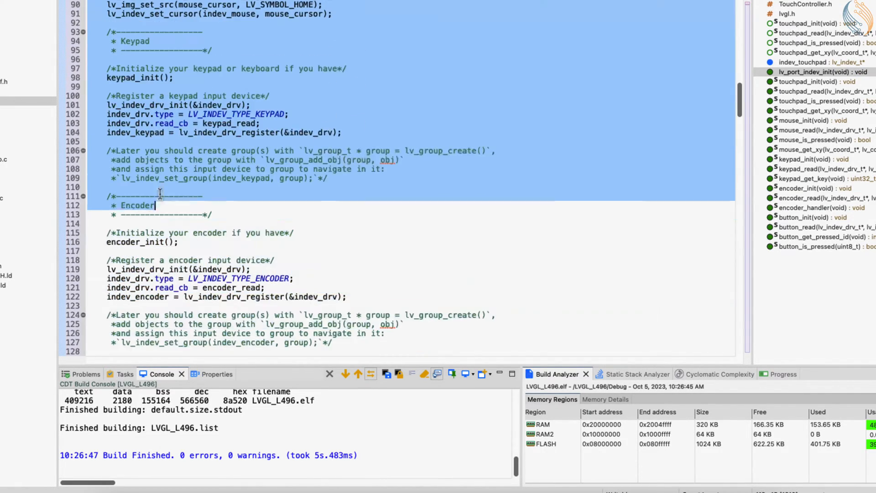
scroll(down, 3)
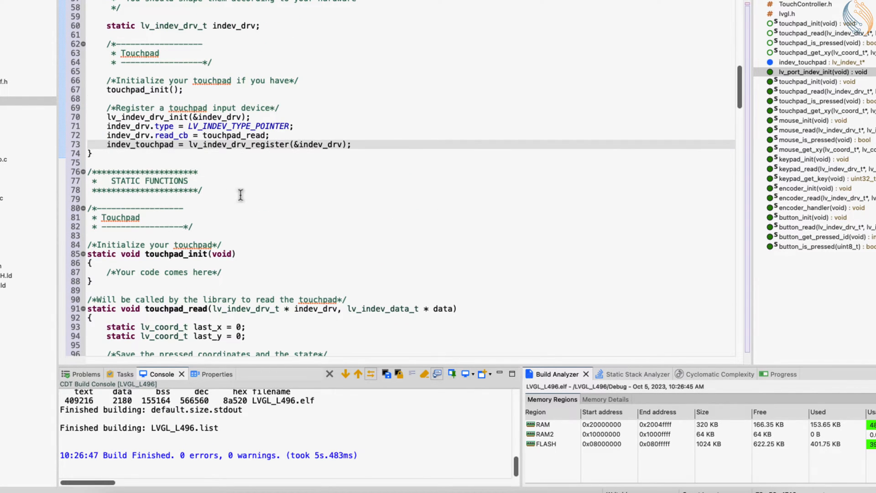
Scroll through TouchController.c, removing mouse, keypad, encoder and button functions and variables
scroll(down, 3)
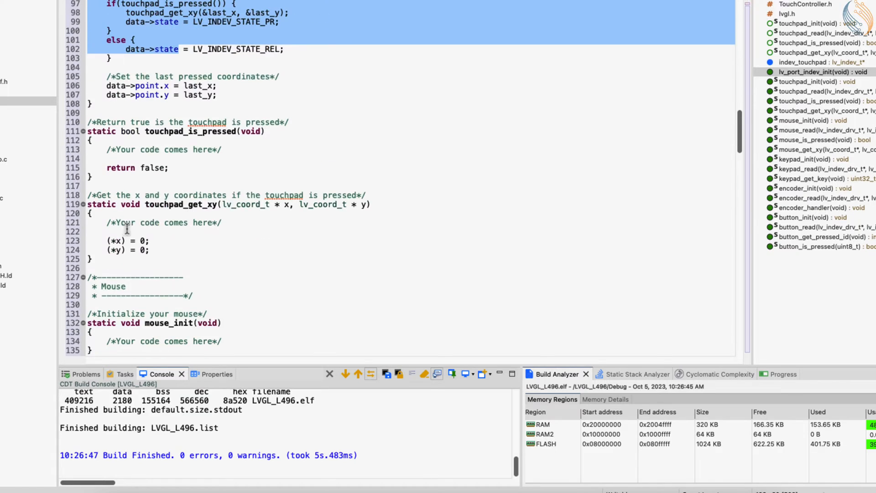
scroll(down, 3)
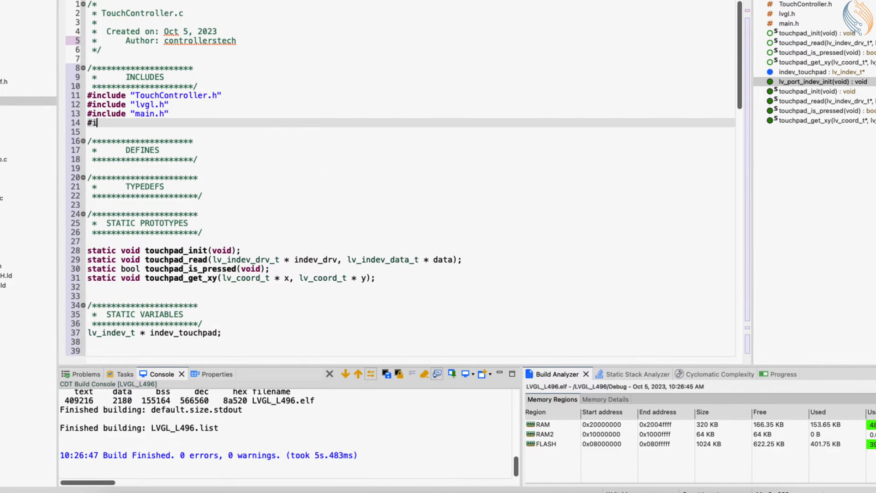
Include ili9341.h and xpt2046.h and call XPT2046_Init() in touchpad_init
text(#include "ili9341.h")
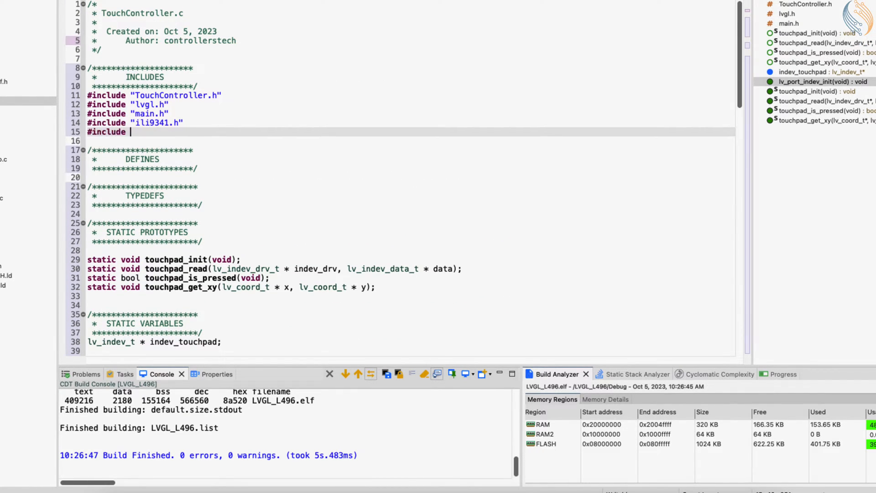
text("xpt2046.h")
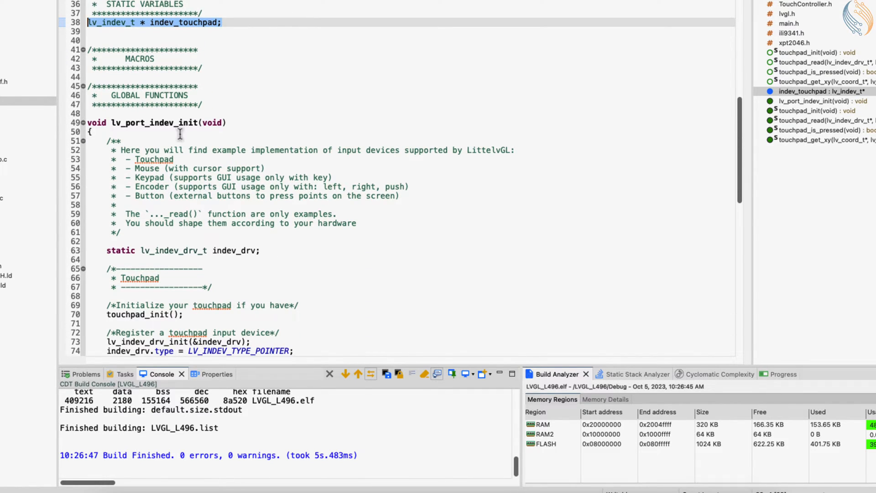
scroll(down, 3)
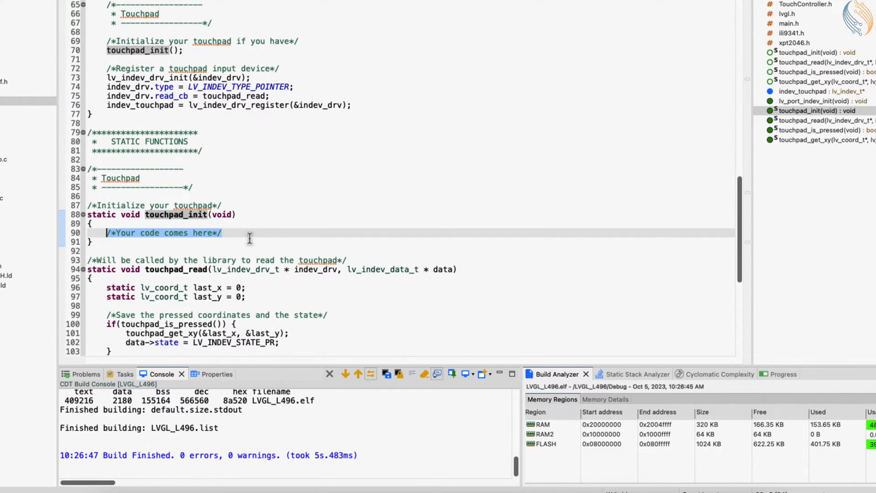
text(XPT2046_Init();)
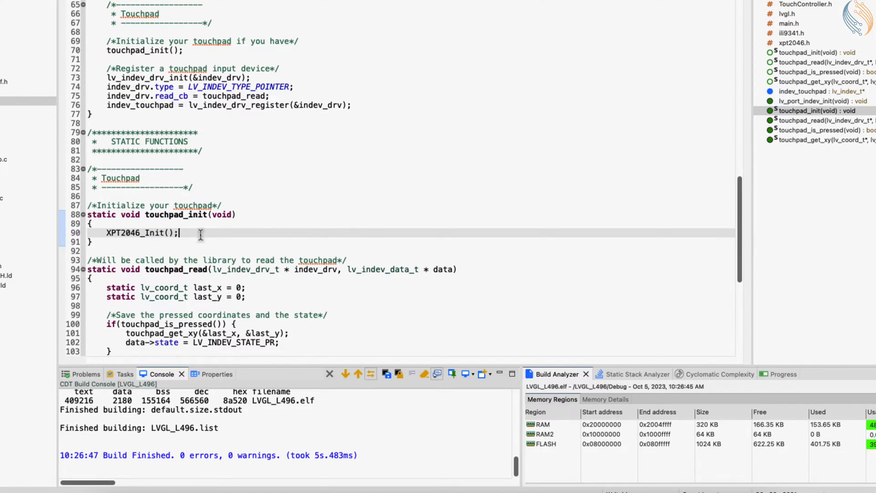
scroll(down, 3)
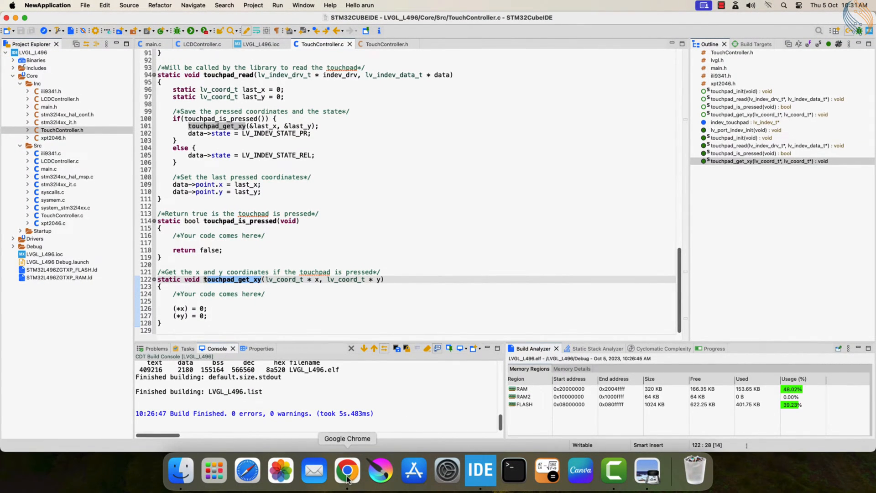
Copy ConvXPTtoILI and the sampleTouch body from STM32TouchController.cpp on GitHub
click(347, 470)
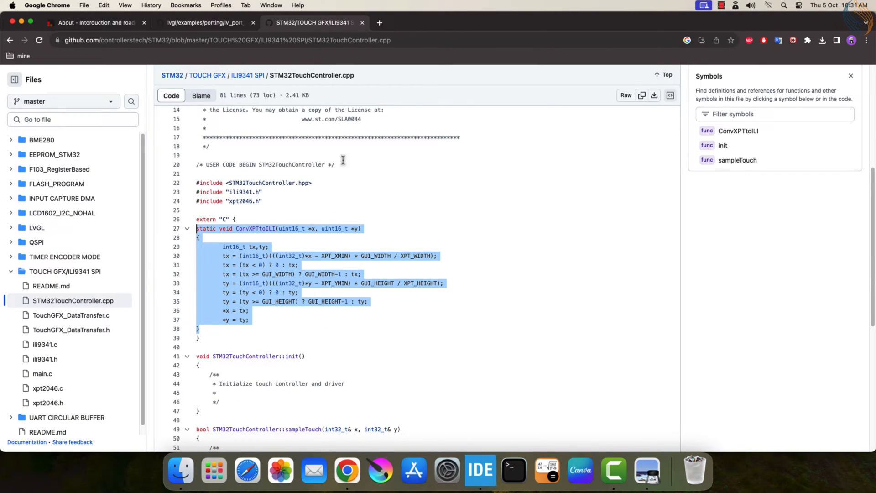
click(480, 470)
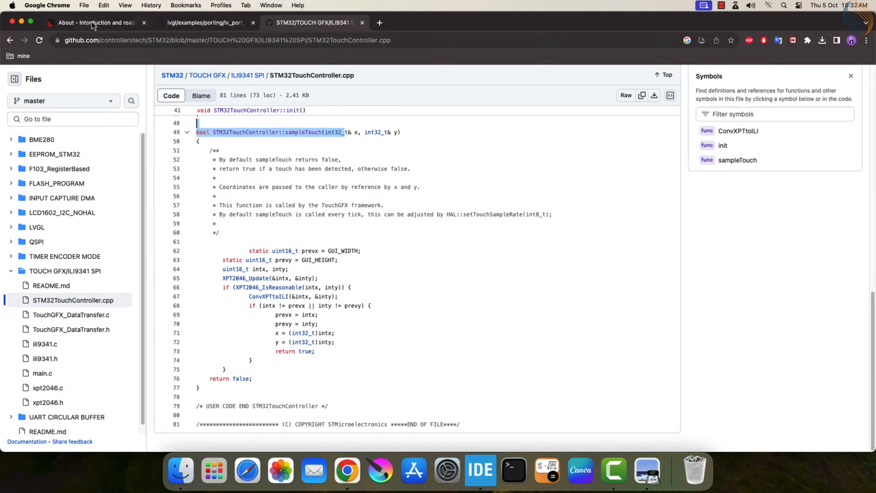
click(480, 470)
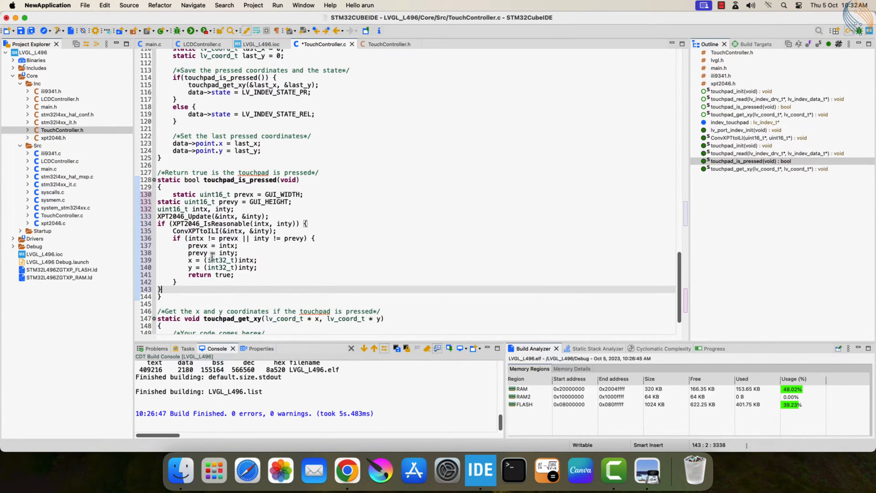
Declare struct get_xy with lv_coord_t x, y and assign its fields in touchpad_is_pressed
drag(158, 179, 159, 303)
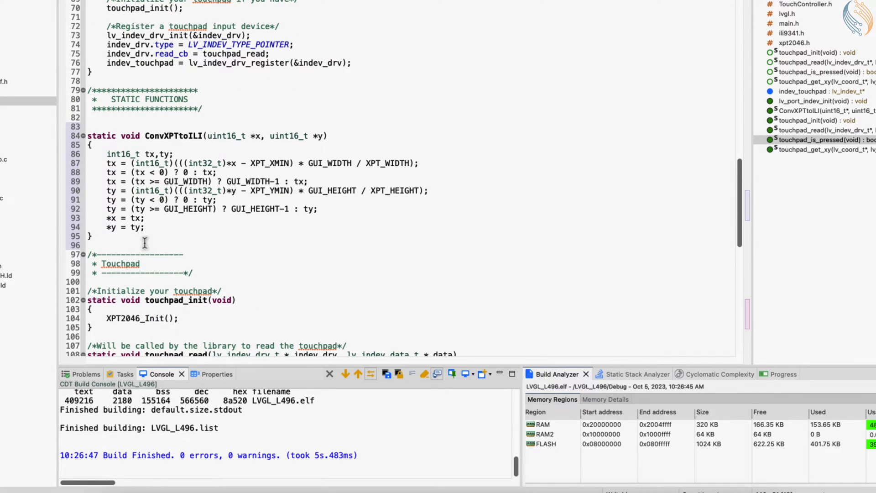
text(struct {)
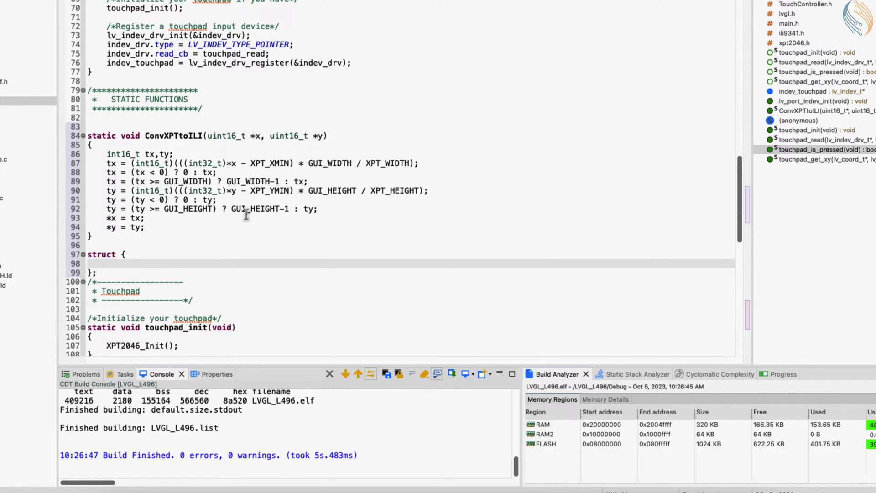
text(lv_coord_t x;)
click(409, 272)
text(get_)
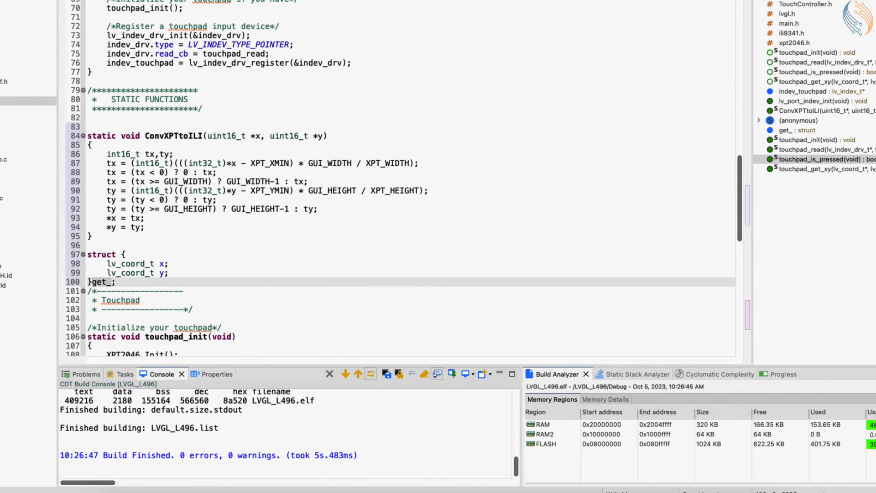
scroll(down, 3)
text(xy)
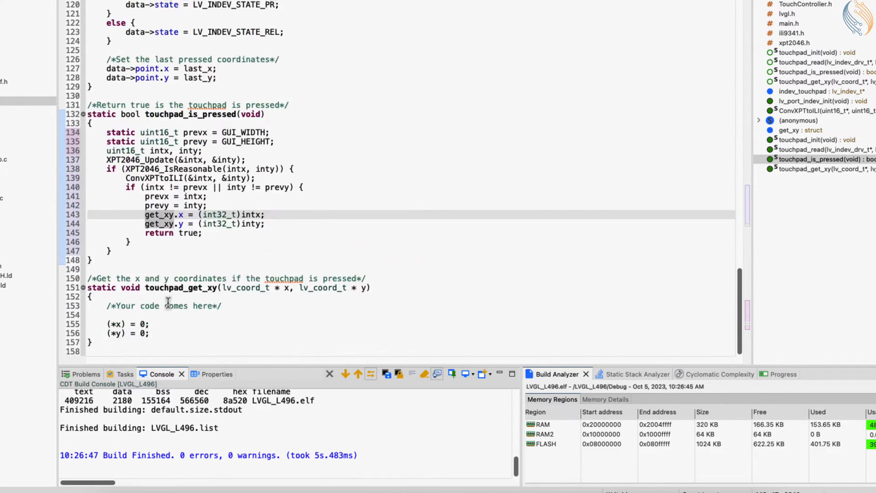
click(129, 333)
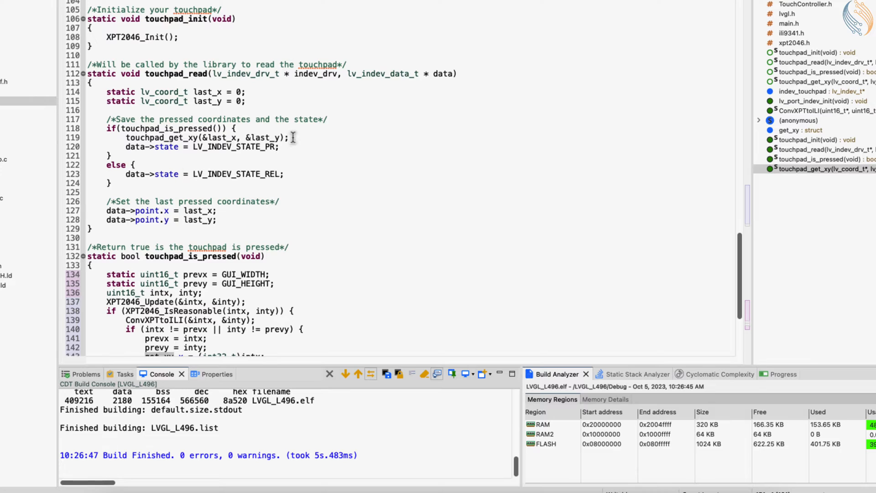
Comment out touchpad_get_xy in touchpad_read and assign last_x = get_xy.x; last_y = get_xy.y;
double_click(162, 137)
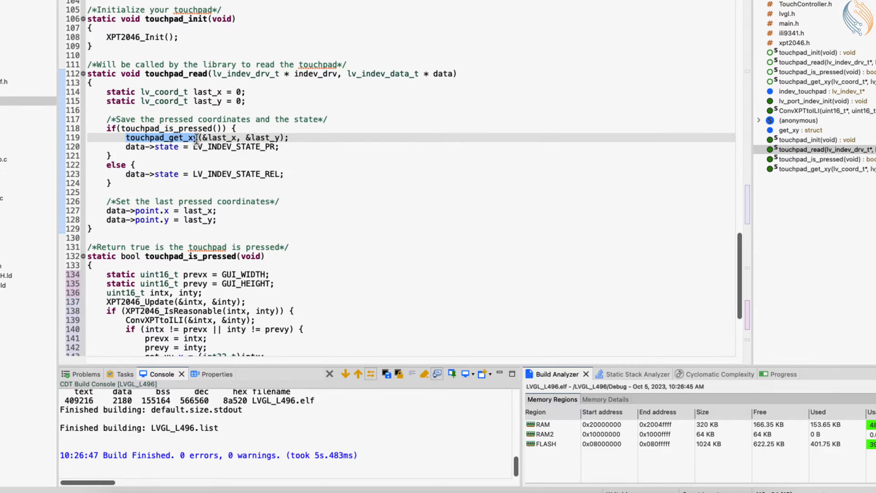
double_click(218, 138)
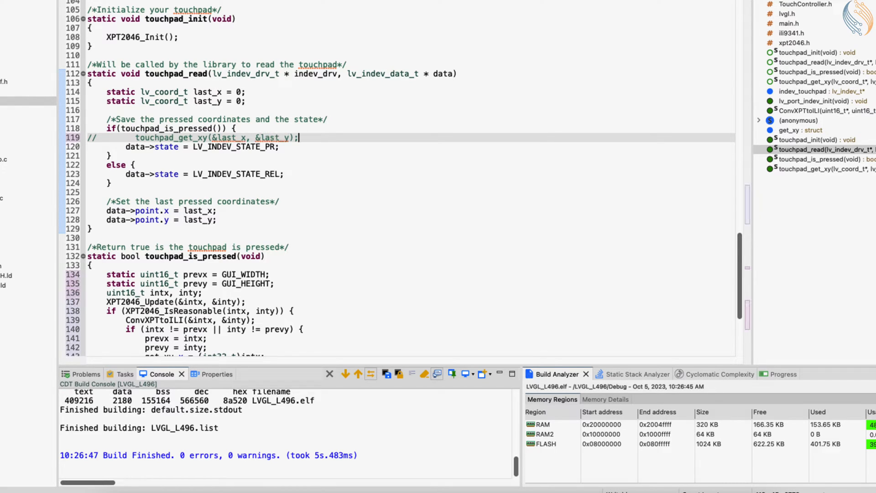
text(las)
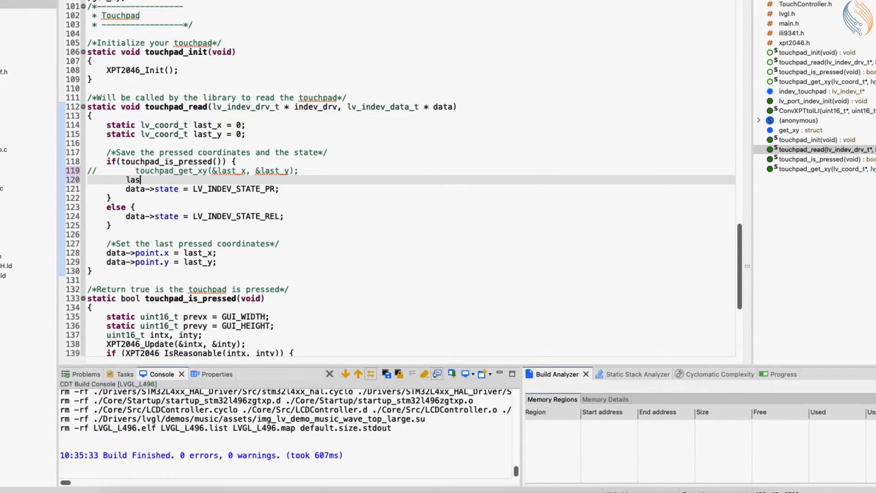
text(t_x =)
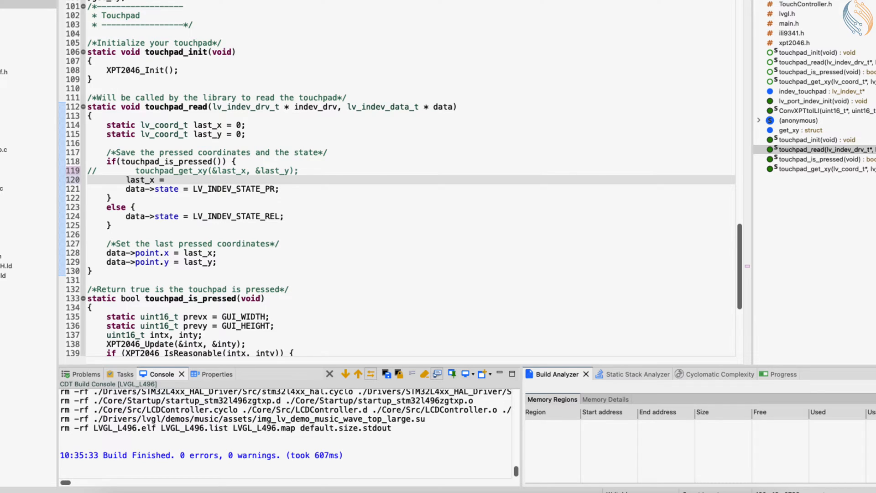
text(get_xy.x;)
text(l)
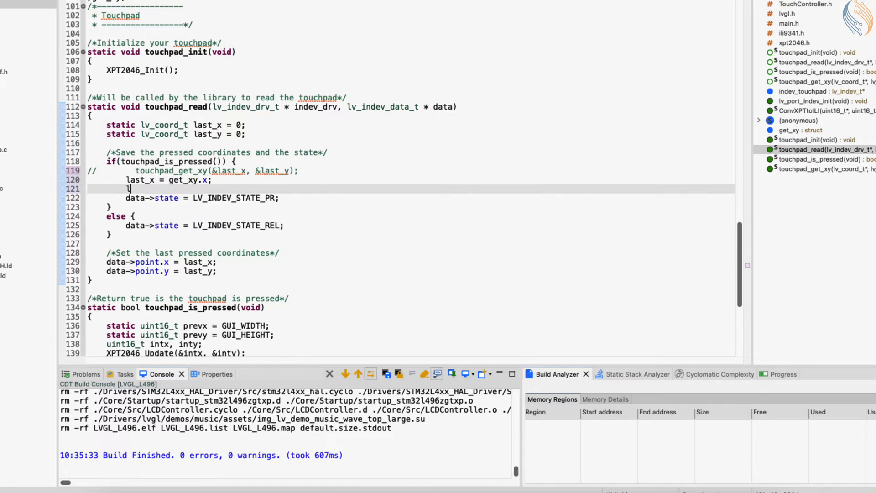
text(ast_y =)
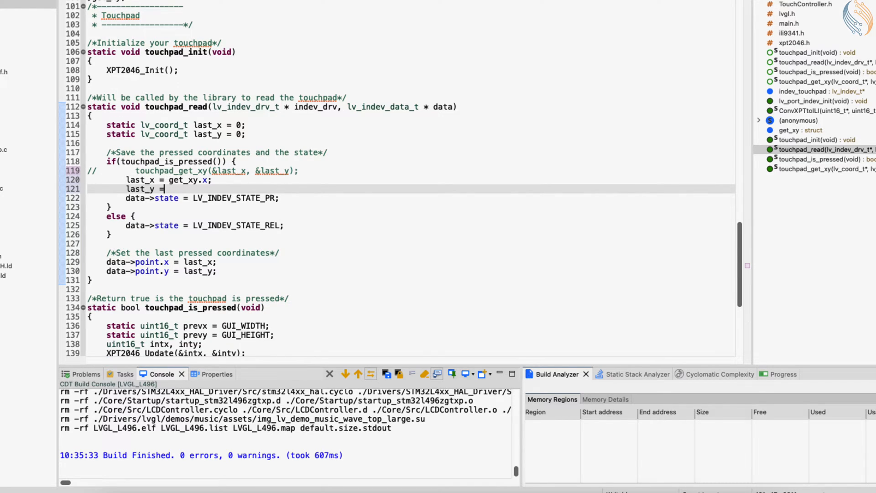
text(get_xy)
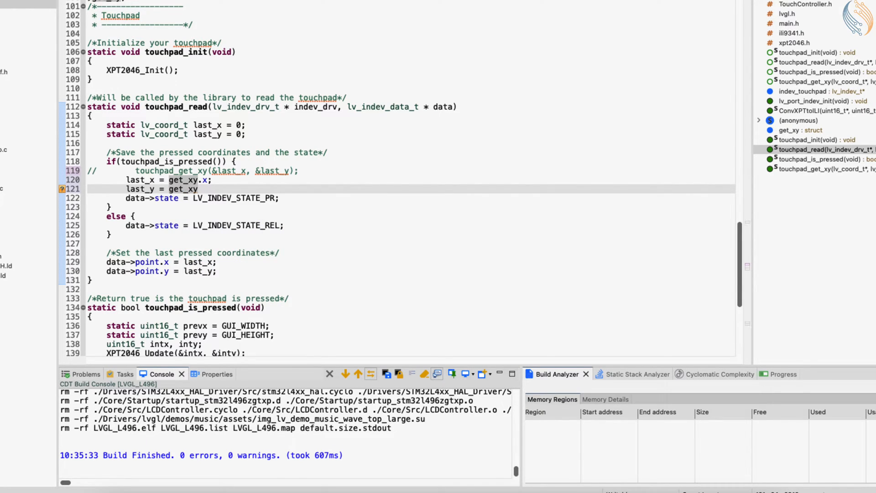
text(.y;)
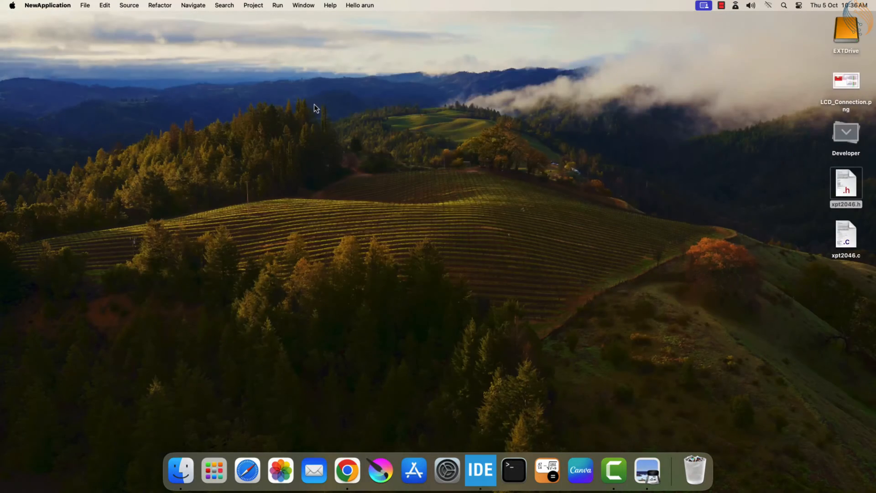
mouse_move(399, 333)
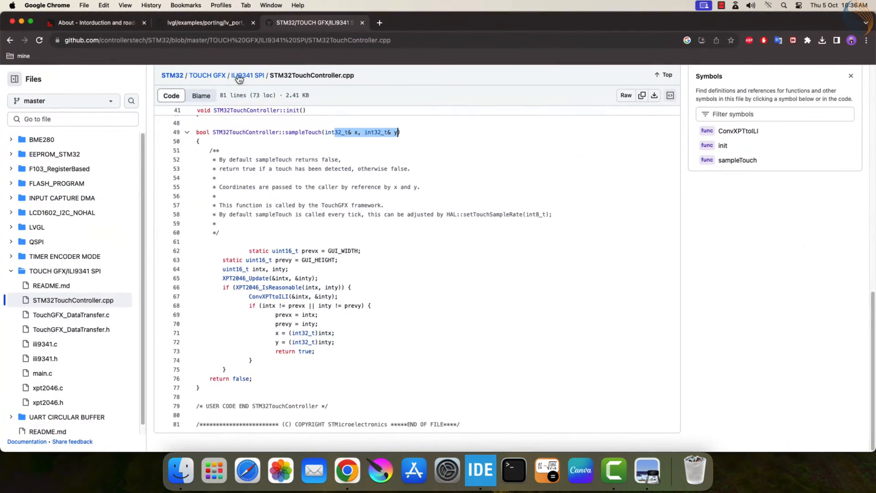
Follow the SquareLine Studio link on lvgl.io's get-started page to the 1.3.2 download page
click(95, 23)
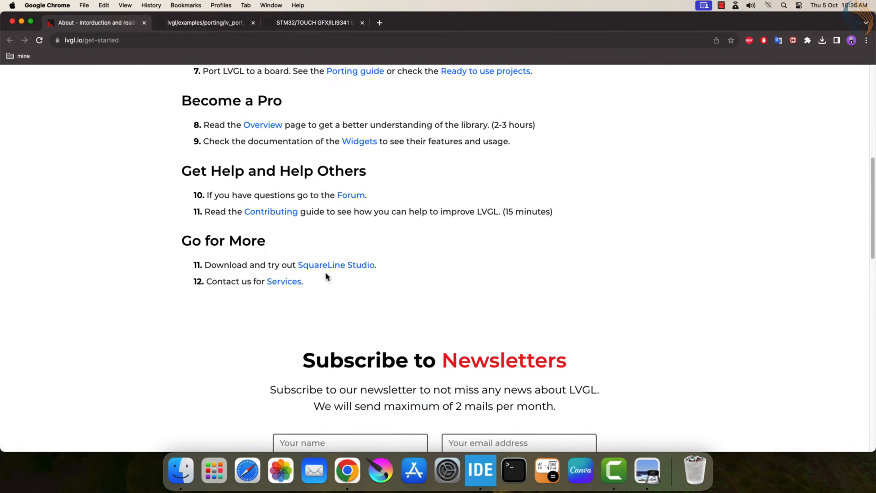
click(336, 265)
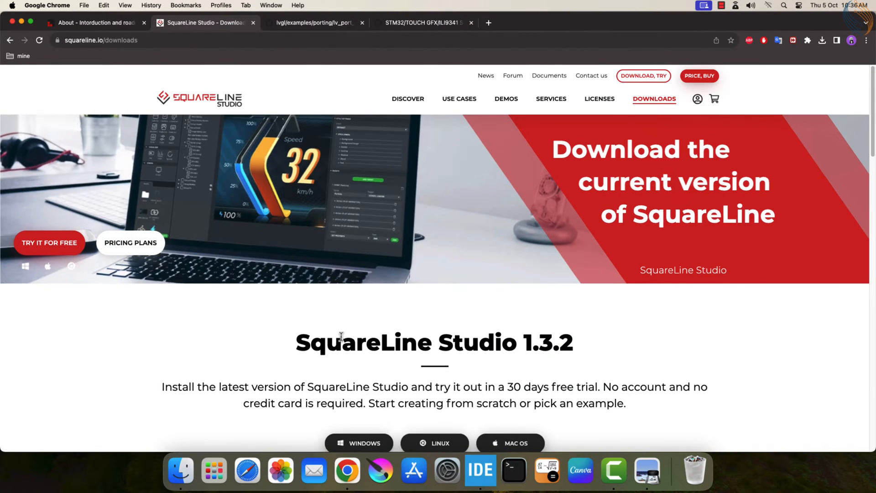
scroll(down, 3)
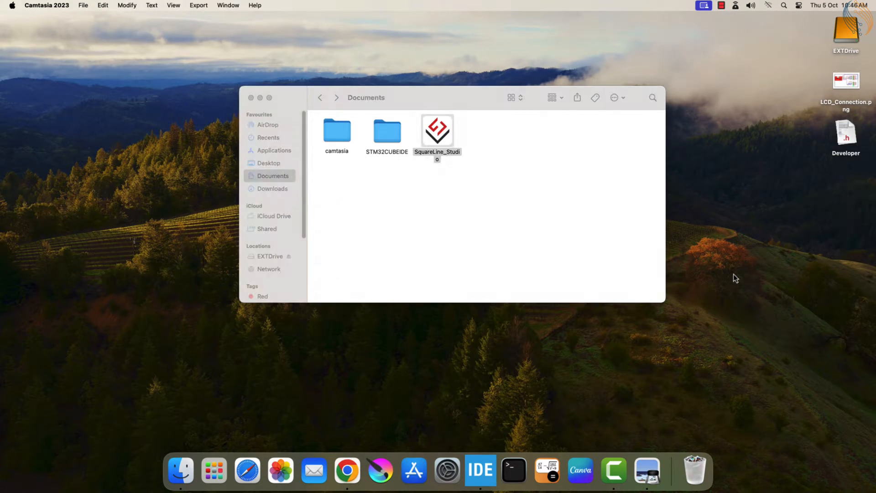
View Get Info for SquareLine_Studio in Documents, then launch the app
right_click(438, 130)
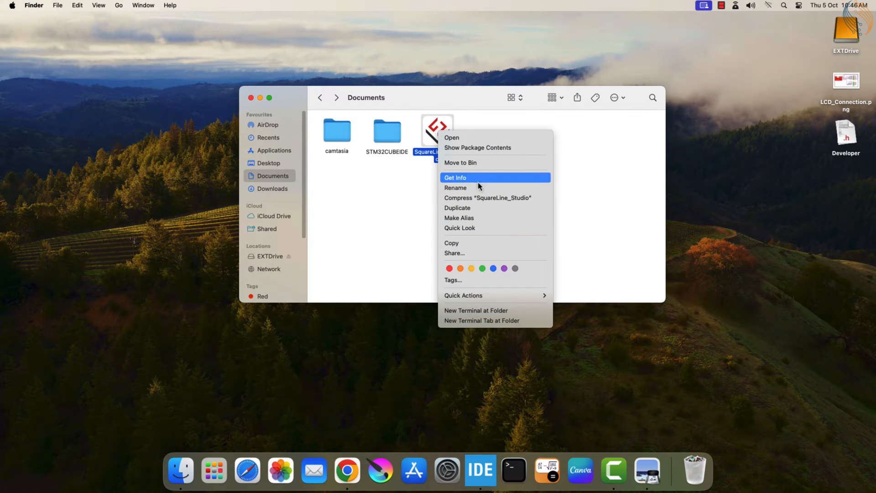
click(455, 177)
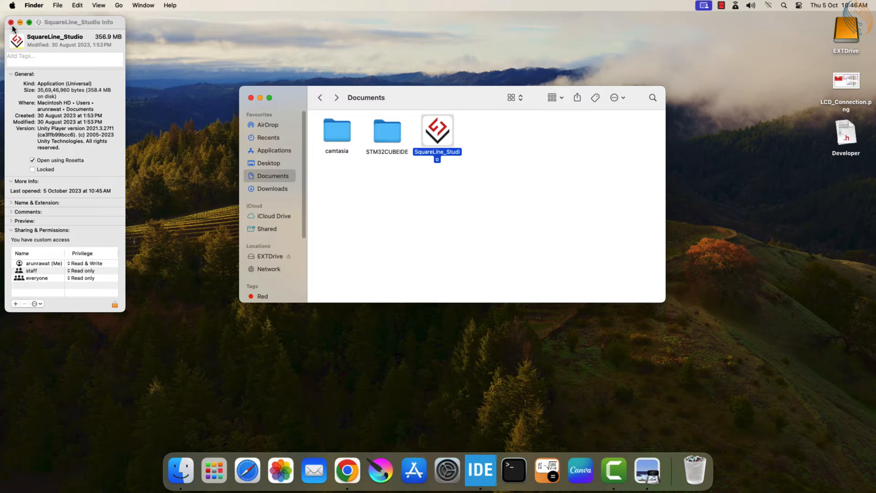
double_click(437, 129)
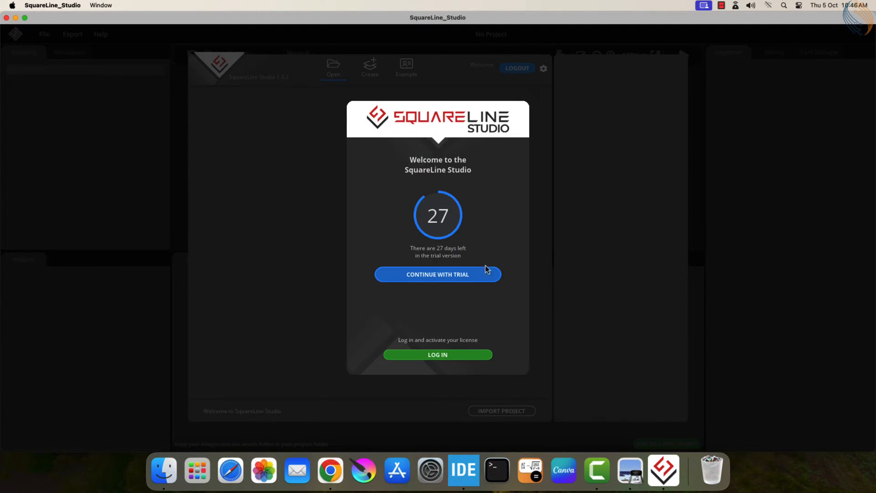
Continue with the trial and browse the Create templates to the Desktop category
click(438, 275)
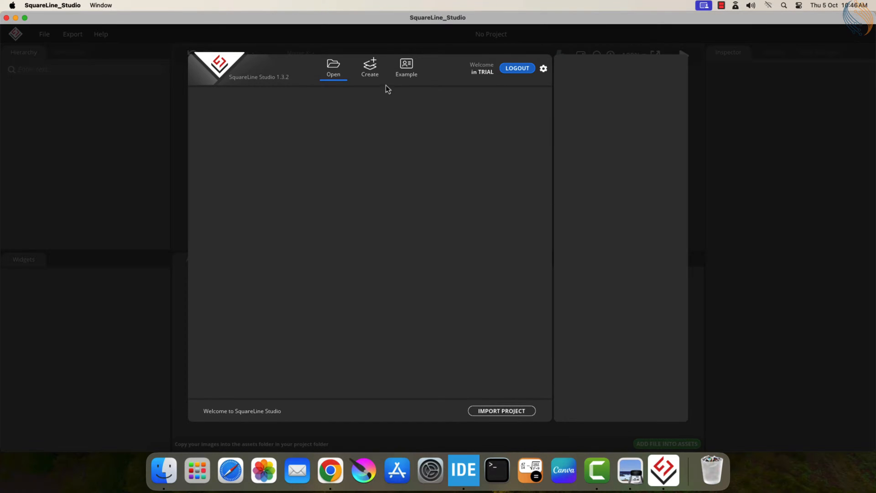
click(369, 67)
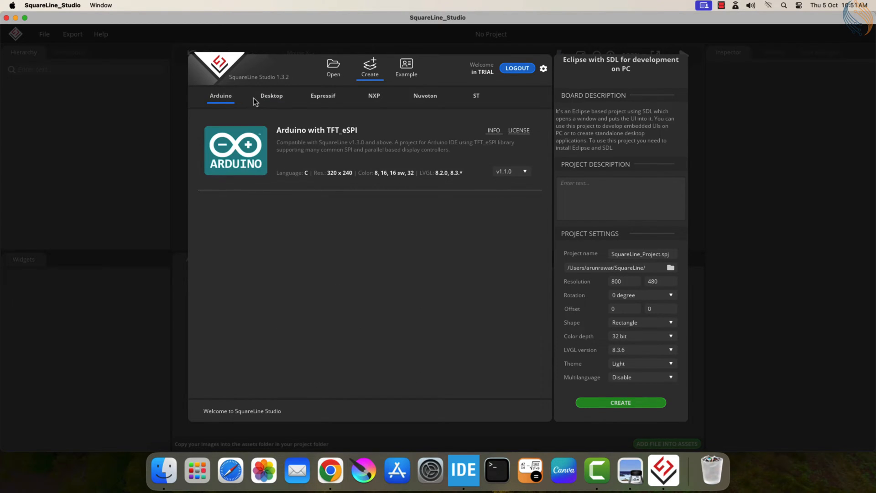
click(476, 95)
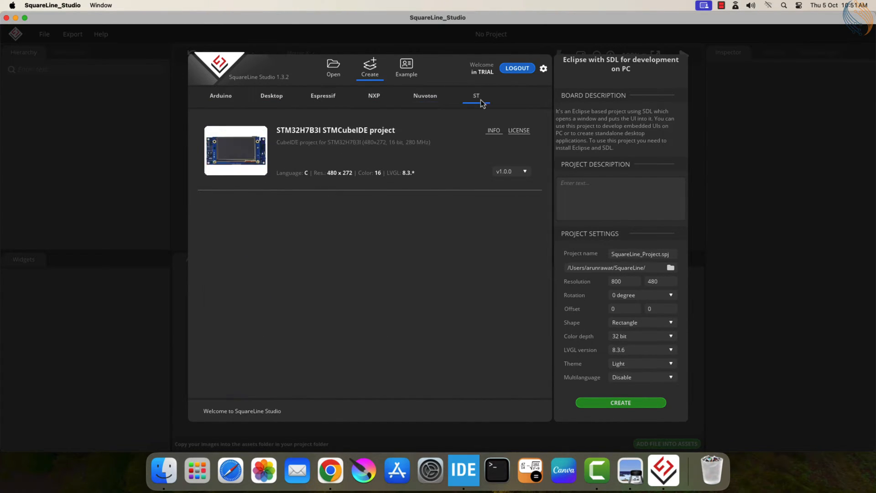
click(272, 96)
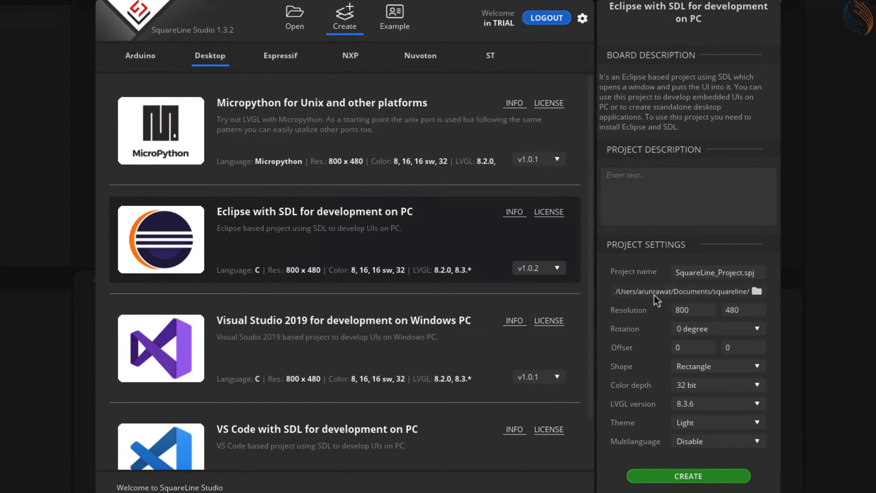
Create the Eclipse SDL project in a new ili9341 folder: 320×240, 16-bit, rectangular, LVGL 8.3.6
text(ili934)
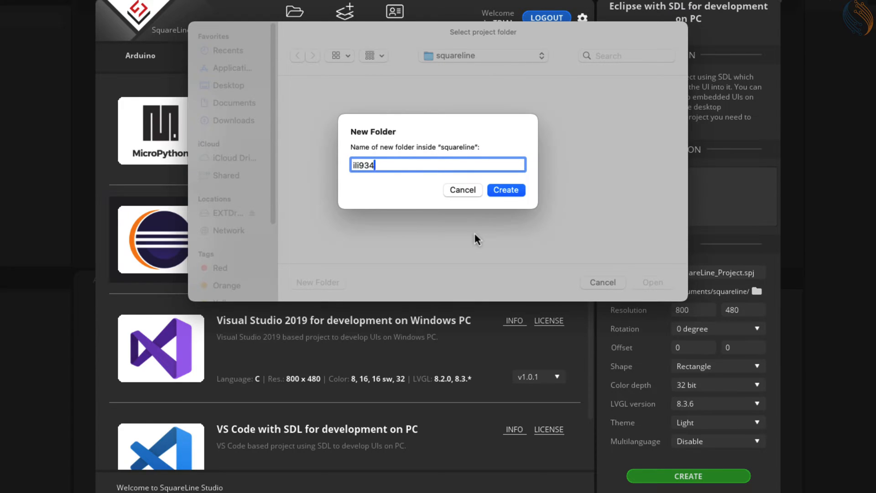
click(505, 190)
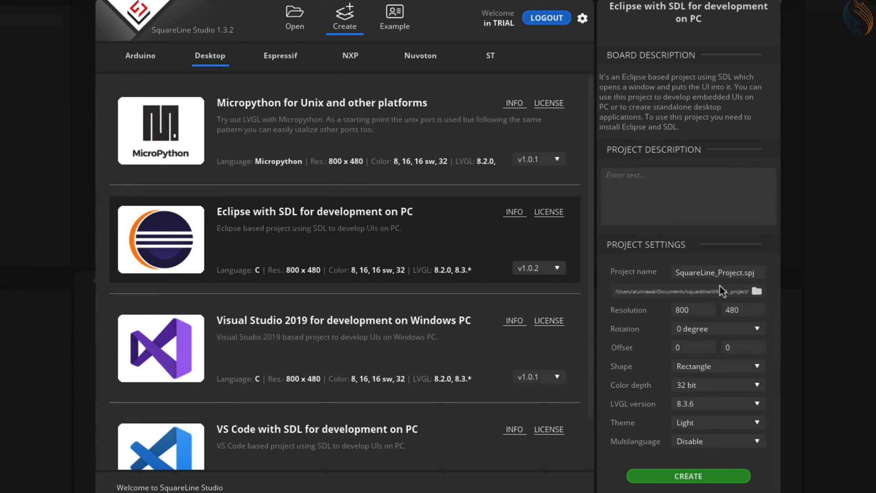
double_click(732, 272)
text(240)
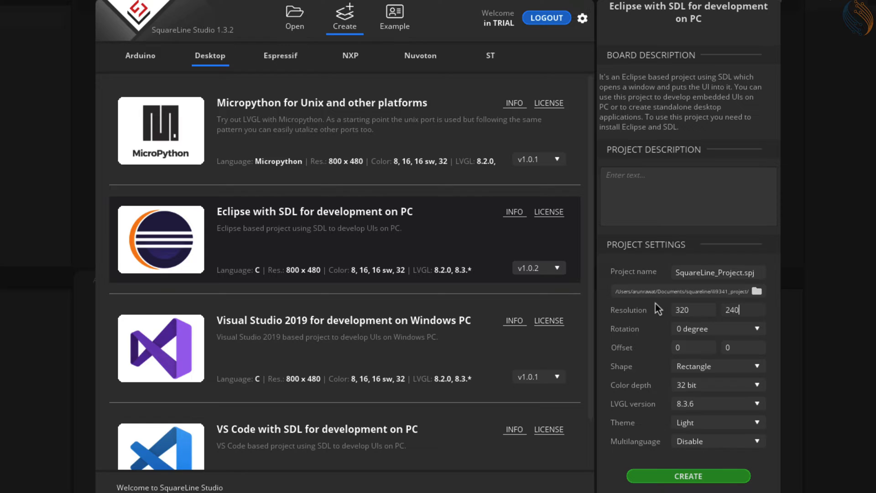
mouse_move(622, 357)
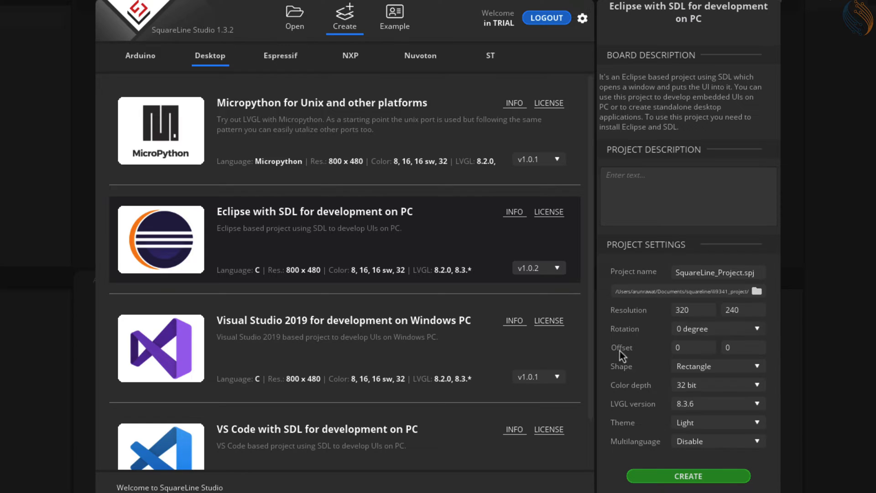
click(717, 366)
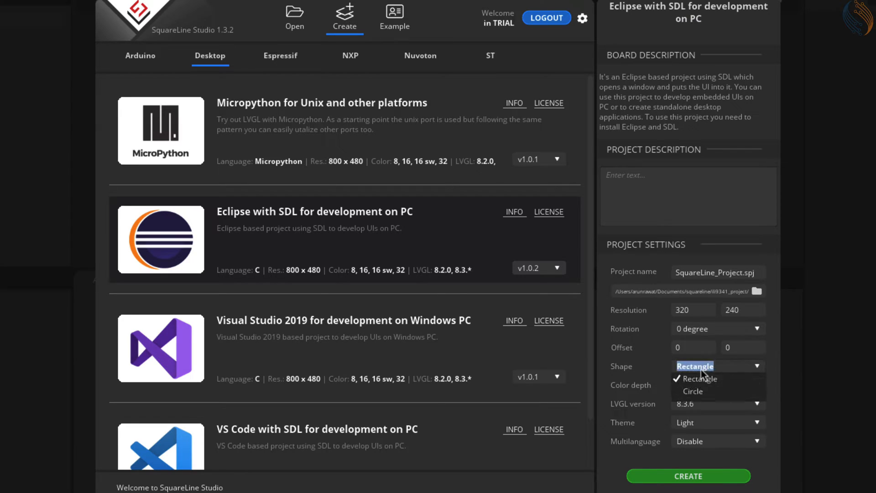
click(695, 379)
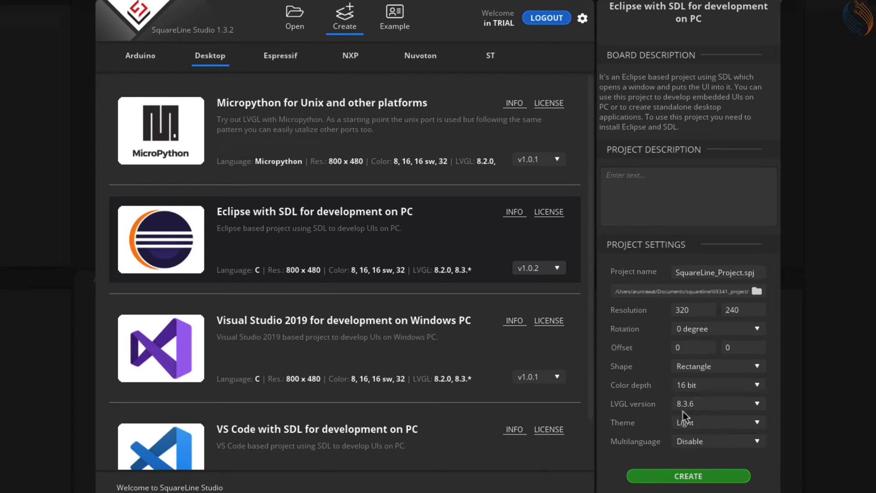
click(717, 403)
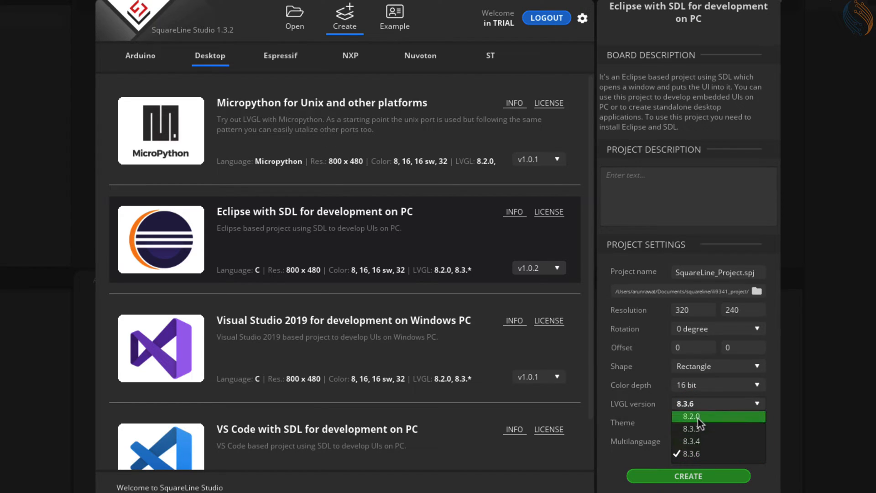
click(718, 403)
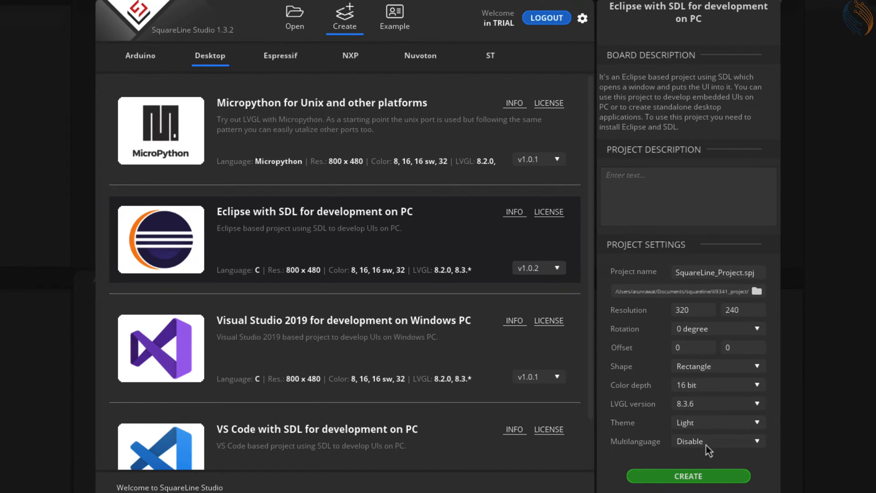
click(688, 475)
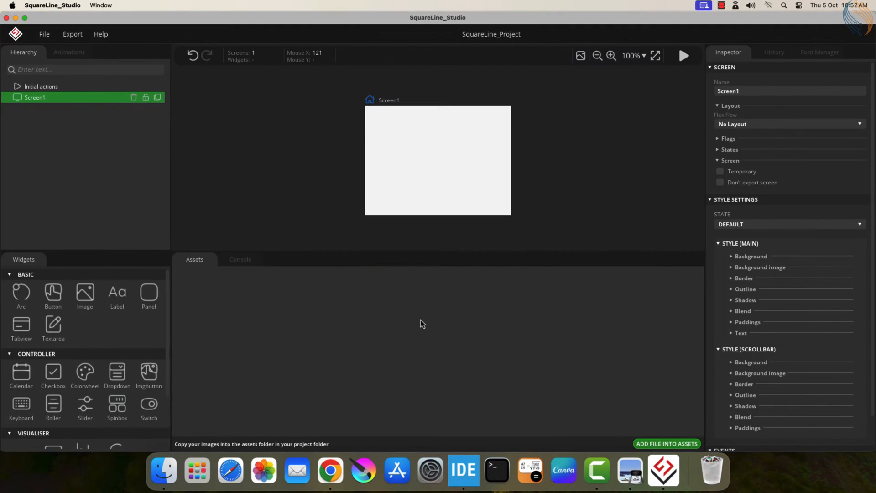
mouse_move(487, 147)
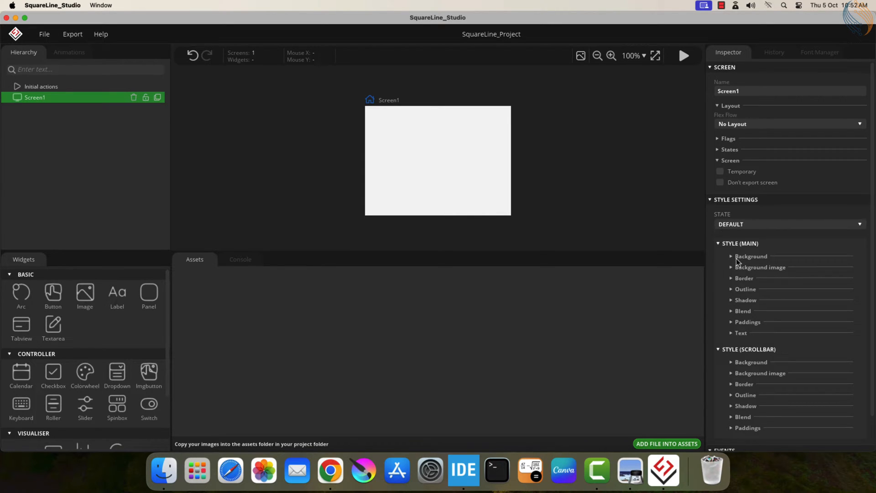
Enable Screen1's Bg Color and pick a strong red in the Color Picker
click(732, 256)
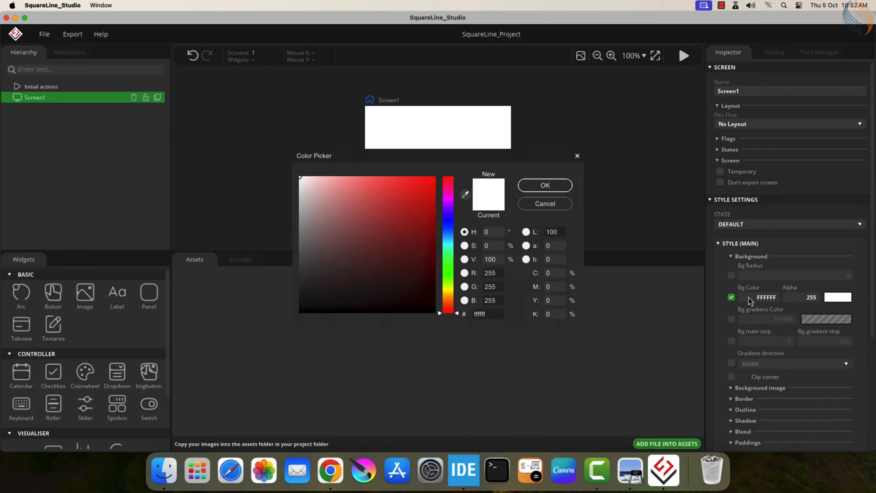
click(448, 186)
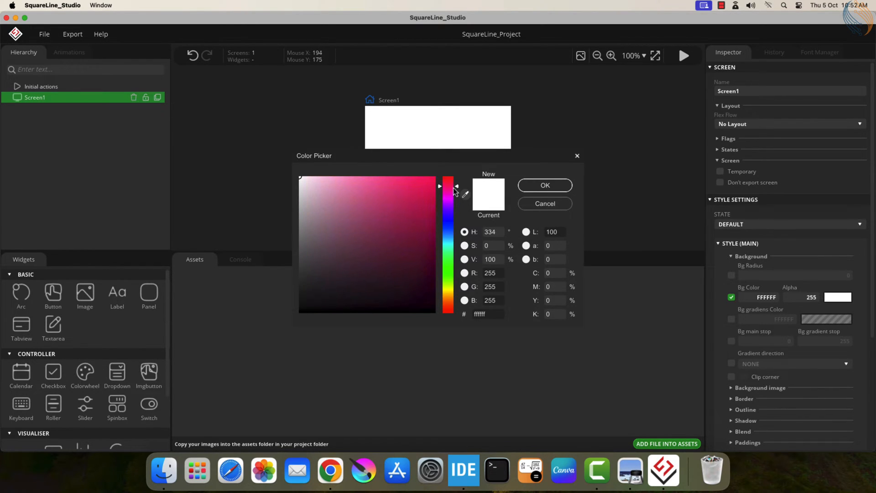
click(449, 179)
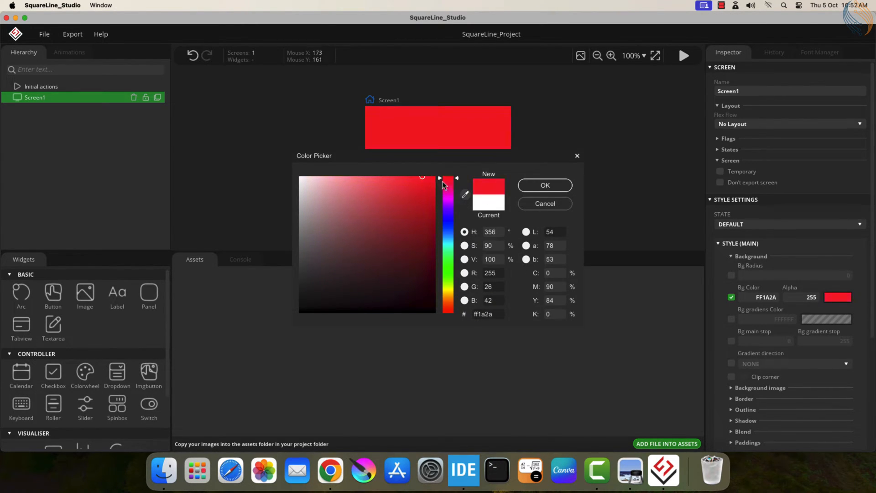
click(544, 184)
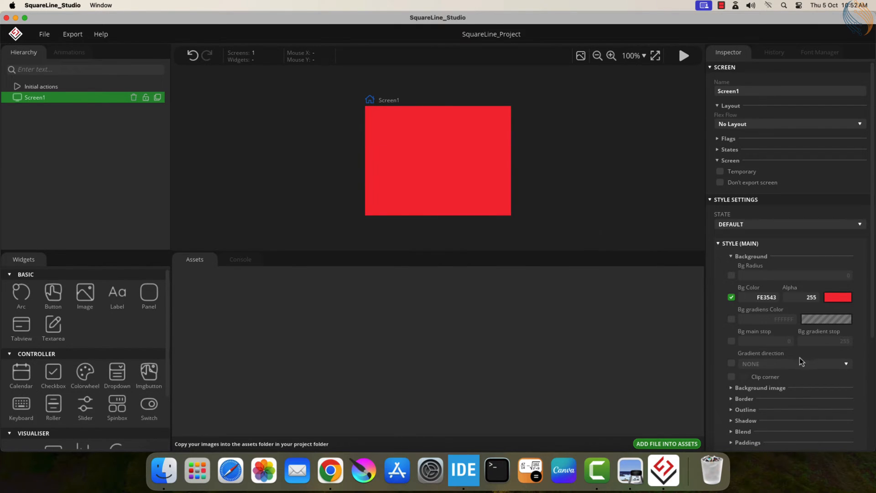
click(719, 244)
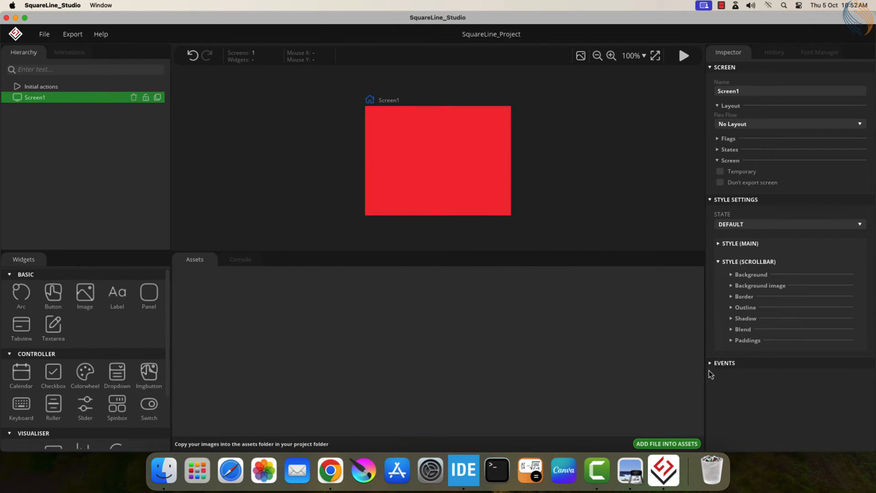
click(735, 200)
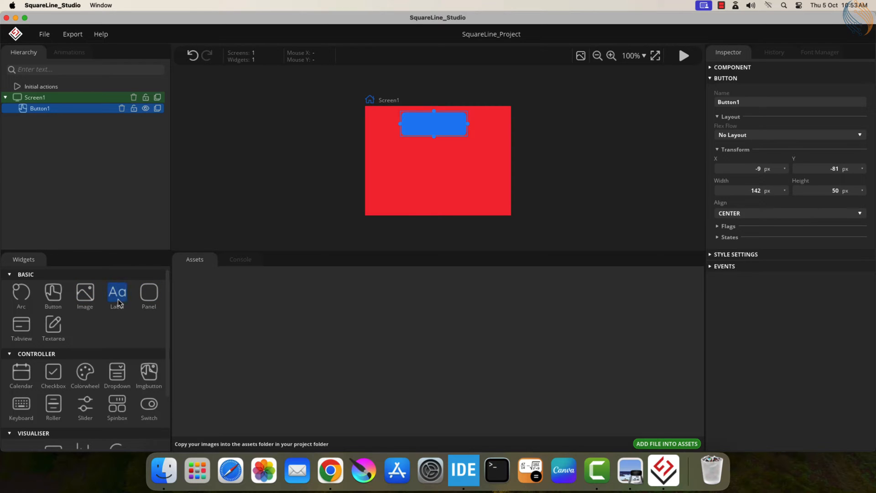
Add a label onto Button1 and set its text to 'Change Color'
click(117, 292)
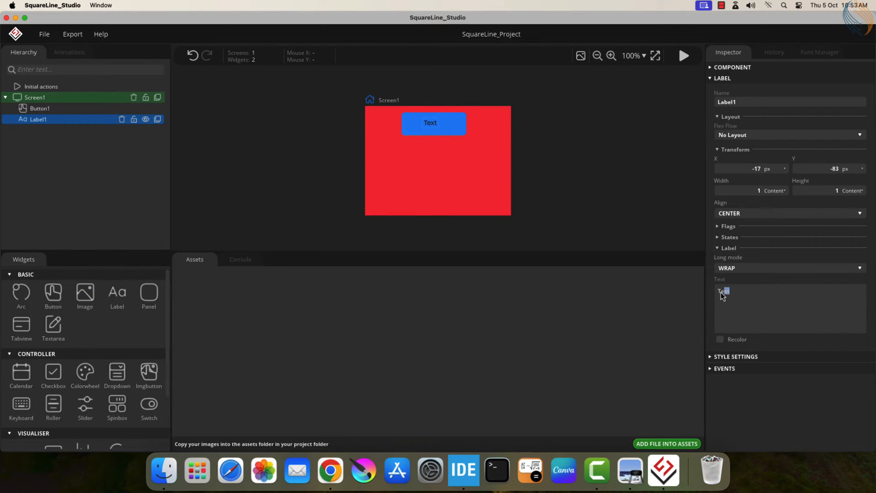
text(Chan)
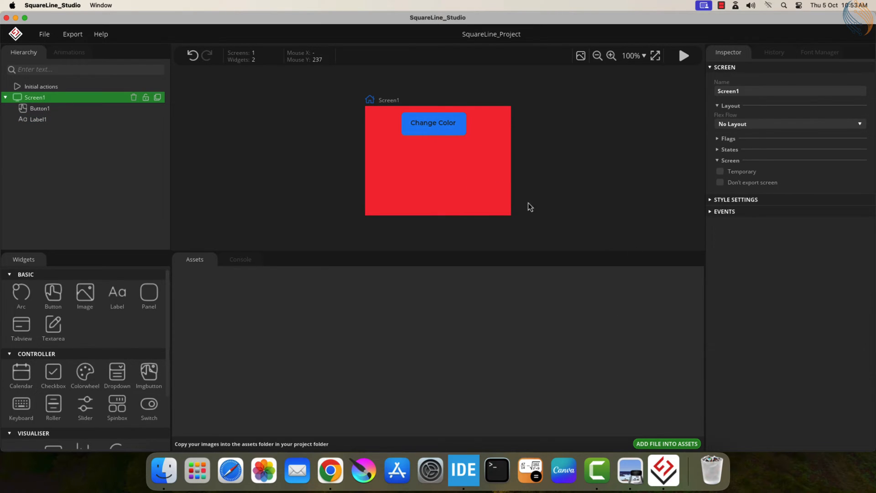
Give Button1 a CLICKED event with a CALL FUNCTION action named button1Clicked
click(433, 123)
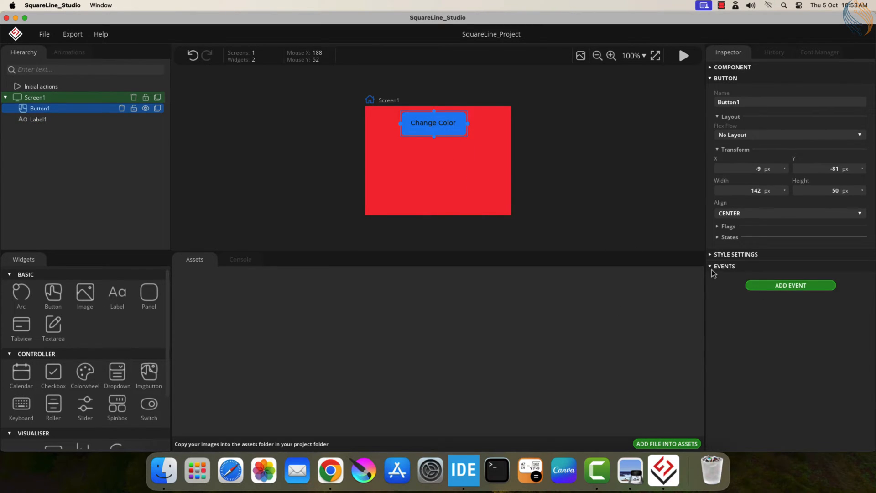
click(790, 285)
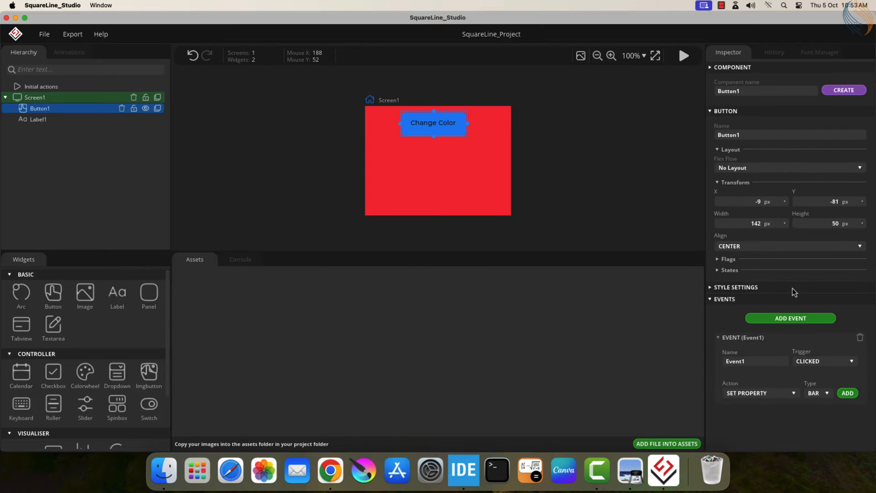
click(754, 361)
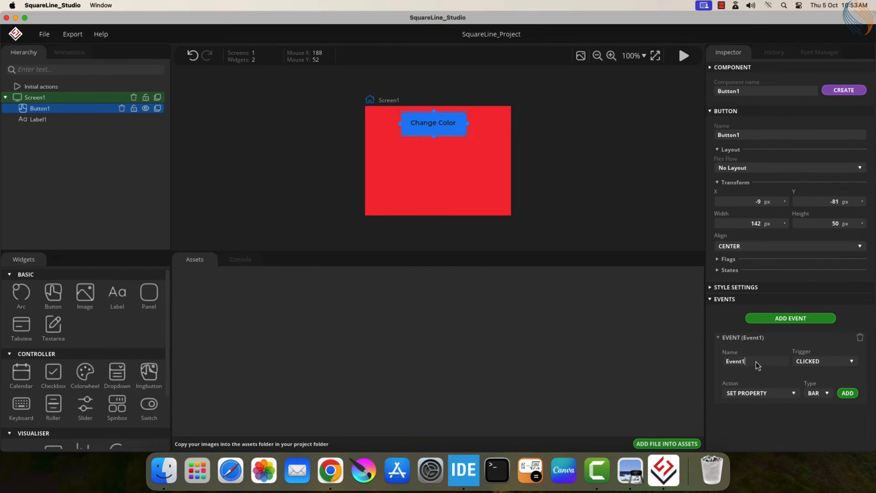
click(824, 360)
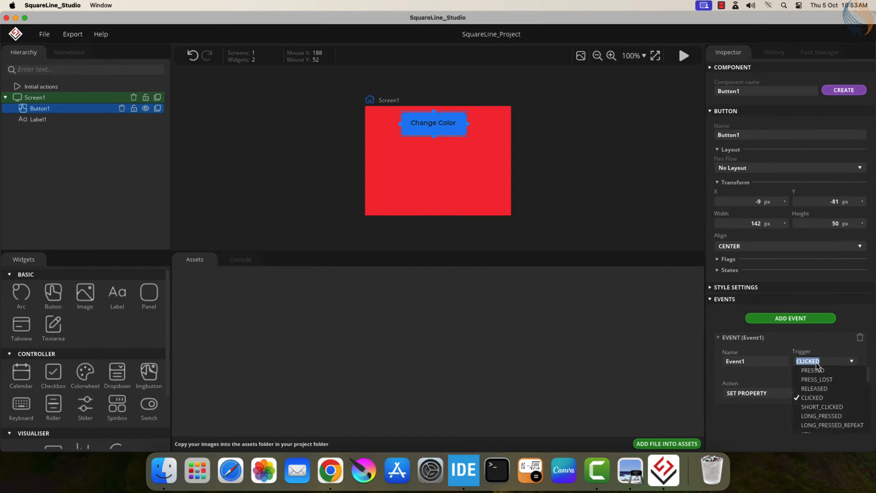
click(811, 397)
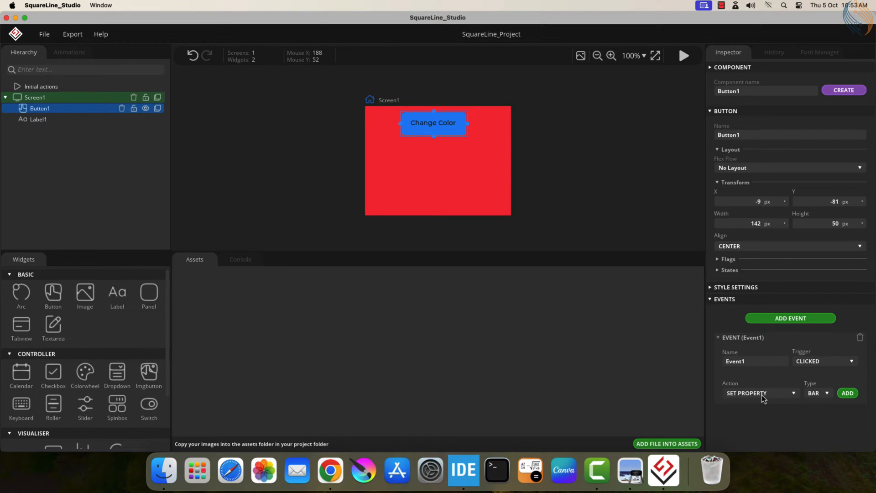
click(760, 393)
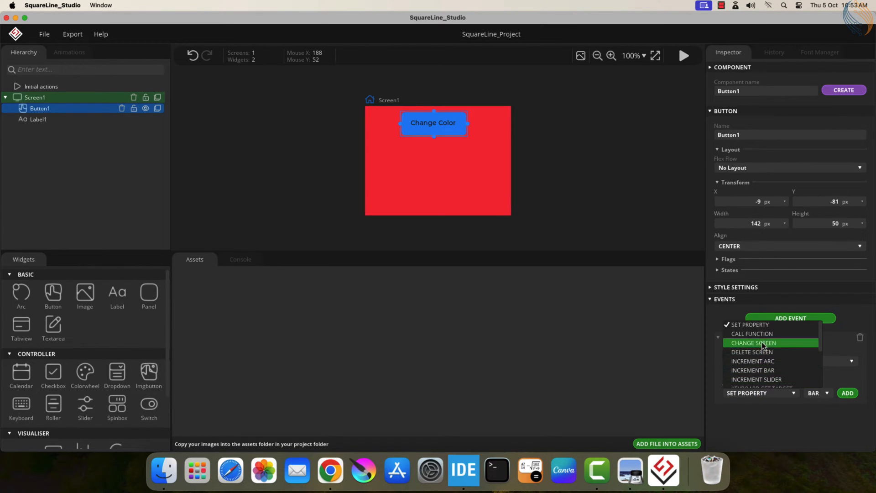
click(753, 334)
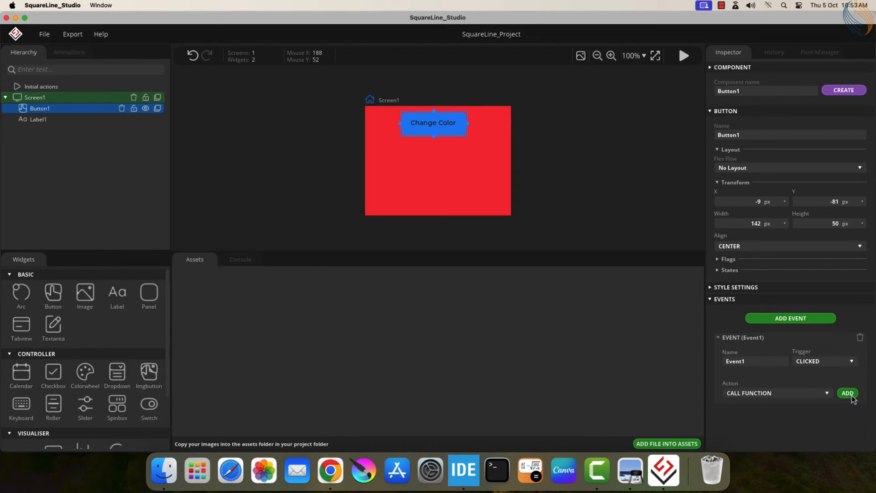
click(848, 393)
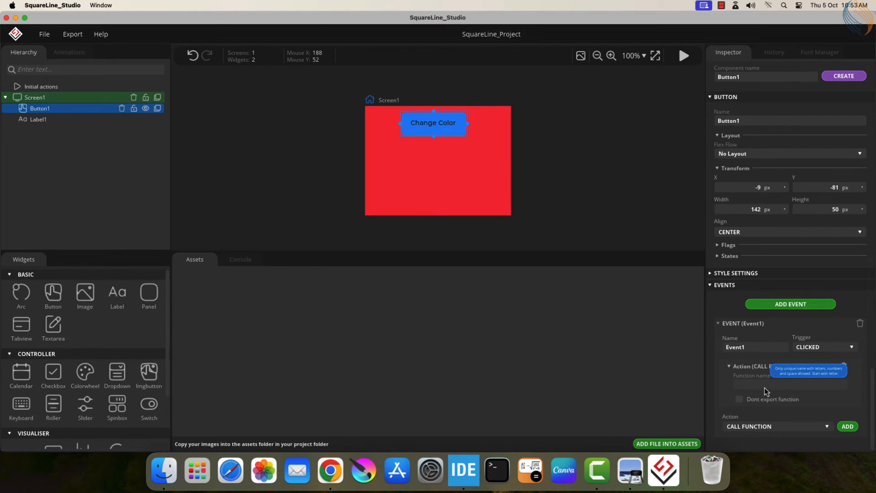
text(button1Clicked)
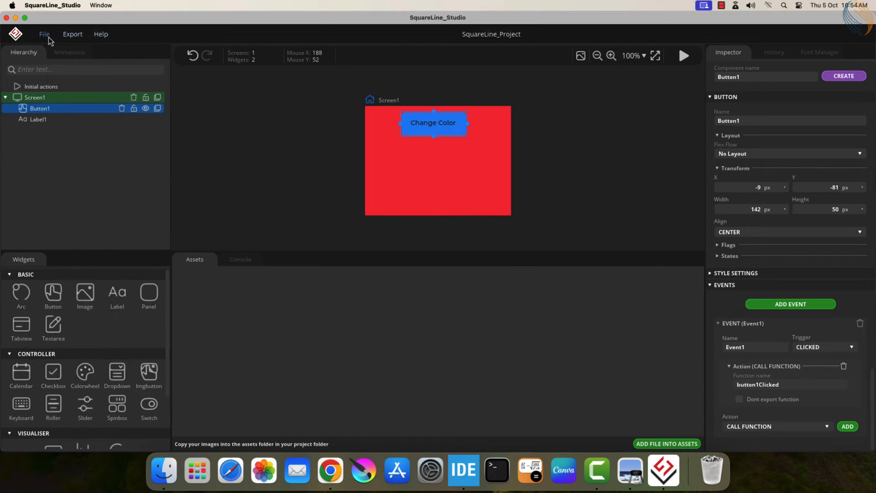
In Project Settings, point UI Files Export Path to a new UI folder in ili9341_project, keeping .c
click(44, 34)
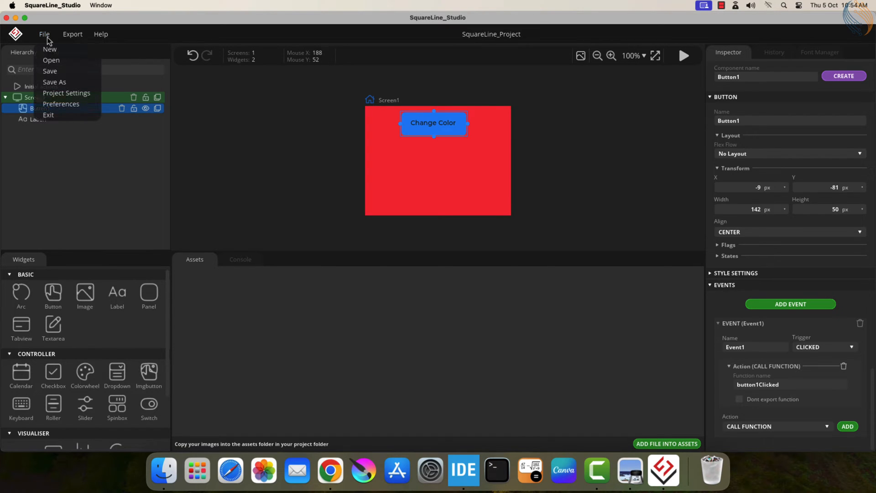
click(66, 93)
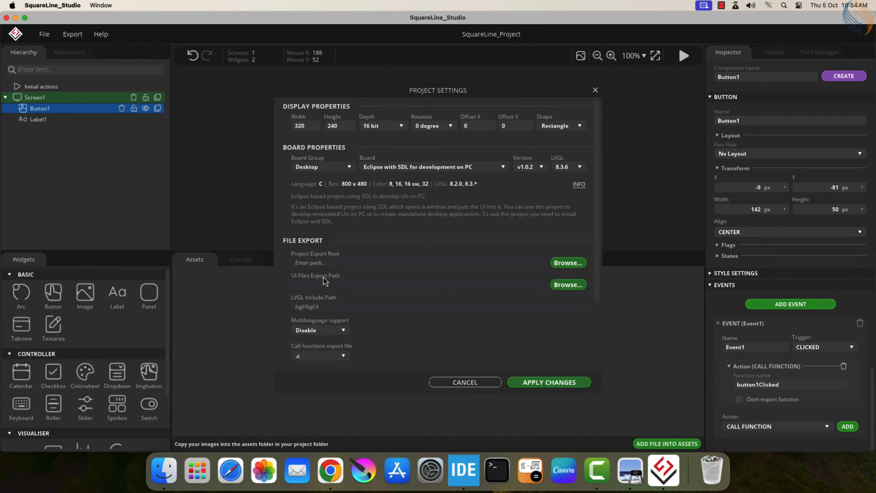
mouse_move(307, 283)
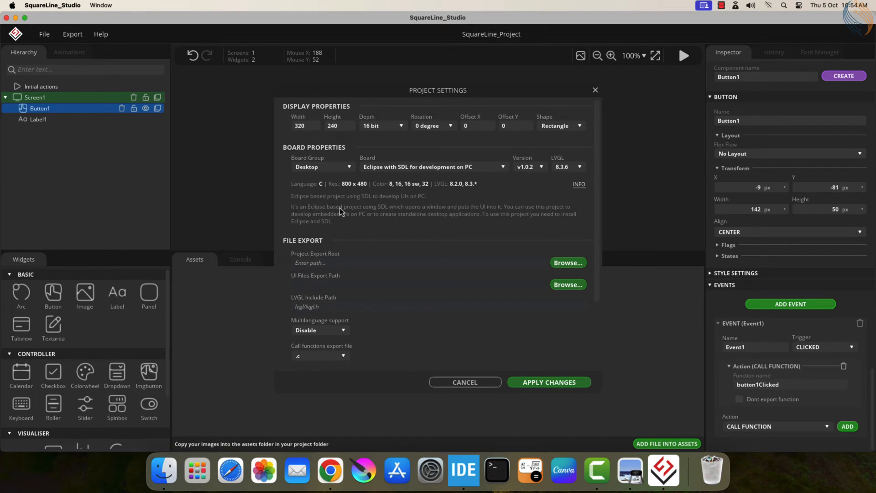
click(568, 284)
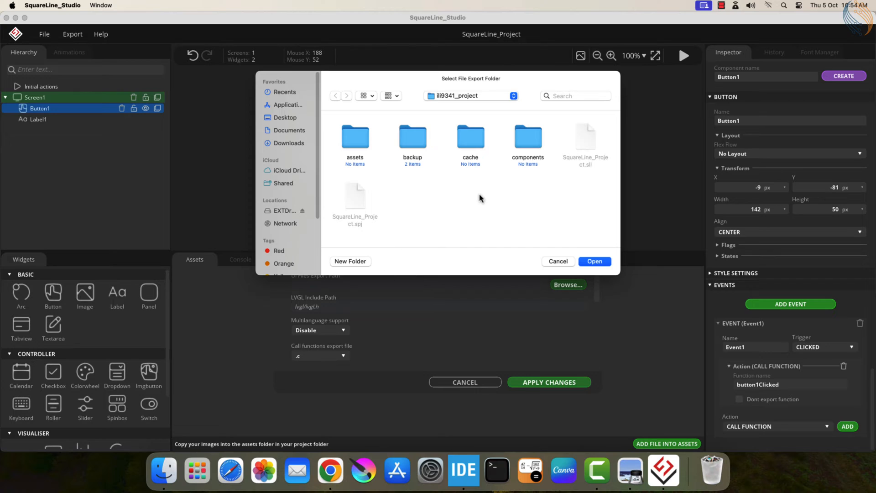
right_click(479, 198)
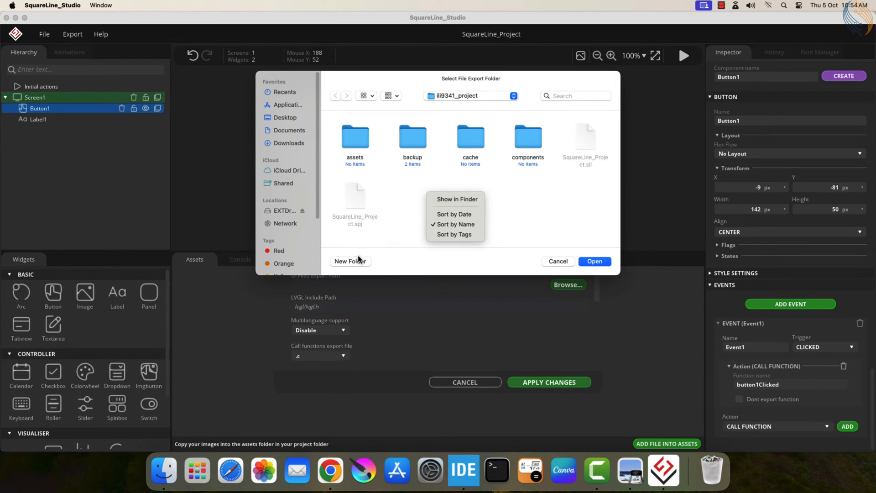
click(350, 261)
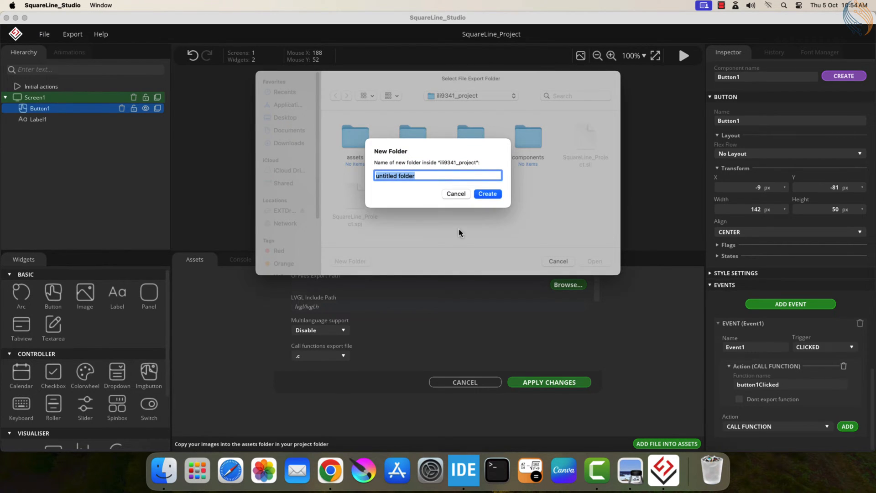
click(487, 194)
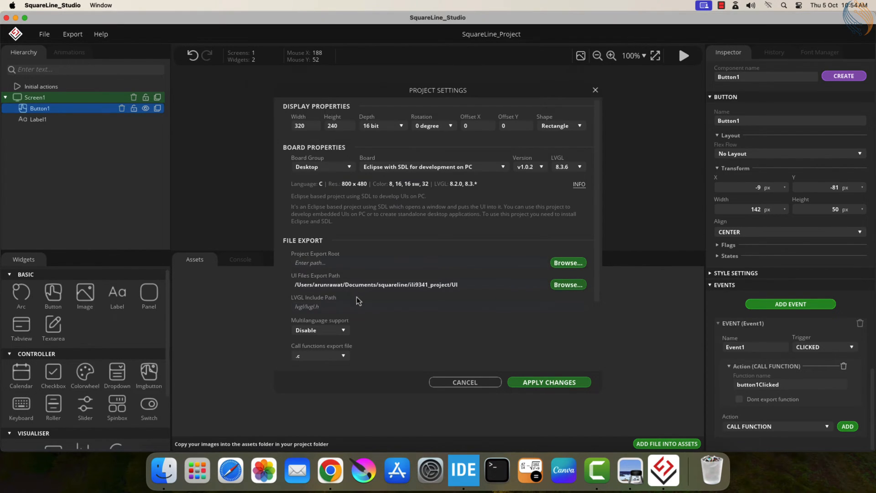
mouse_move(447, 298)
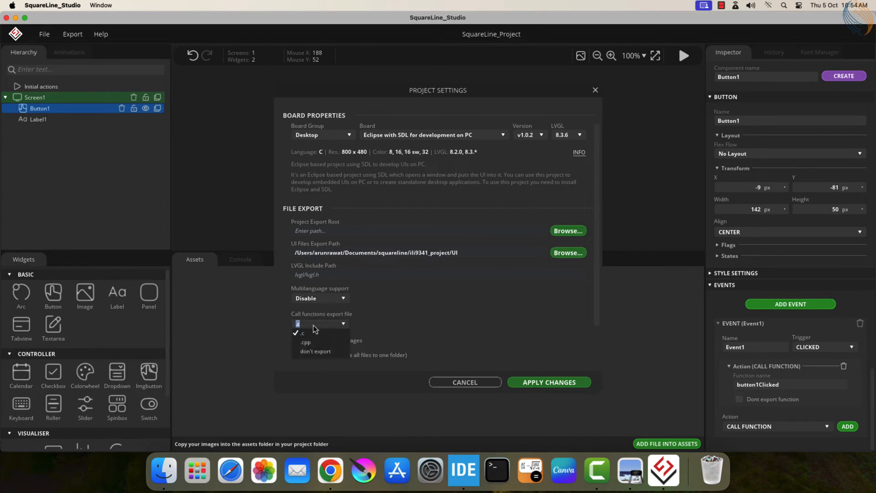
click(302, 333)
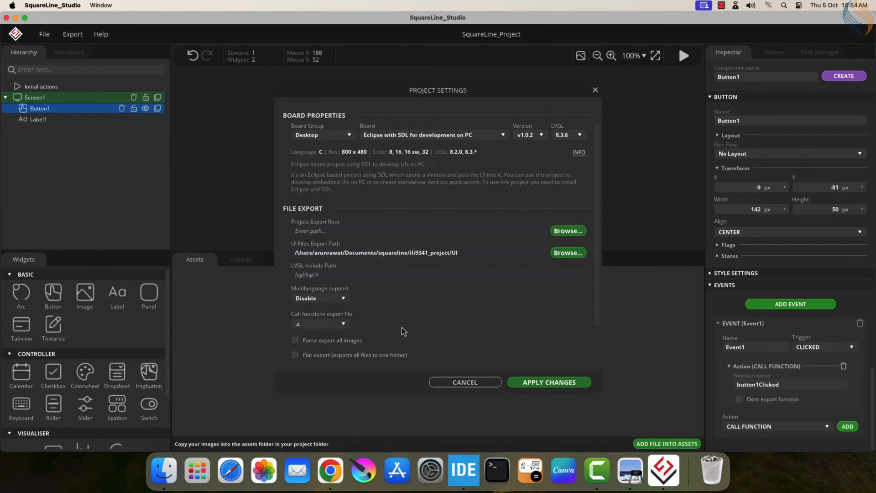
scroll(down, 3)
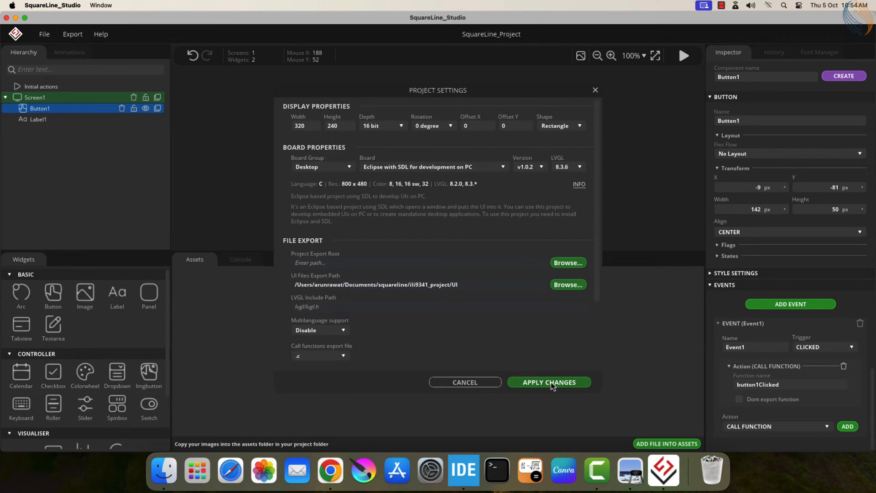
Apply the settings, export the UI files, and copy the UI folder into Drivers
click(549, 382)
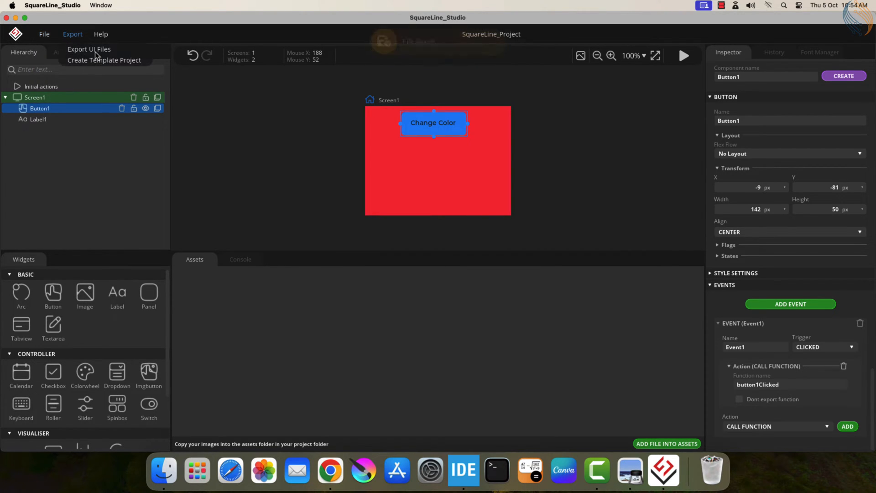
click(443, 241)
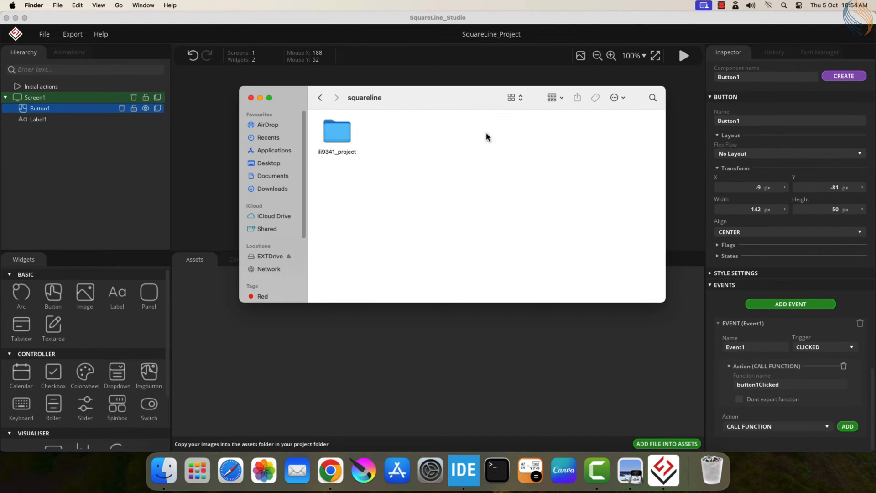
double_click(336, 131)
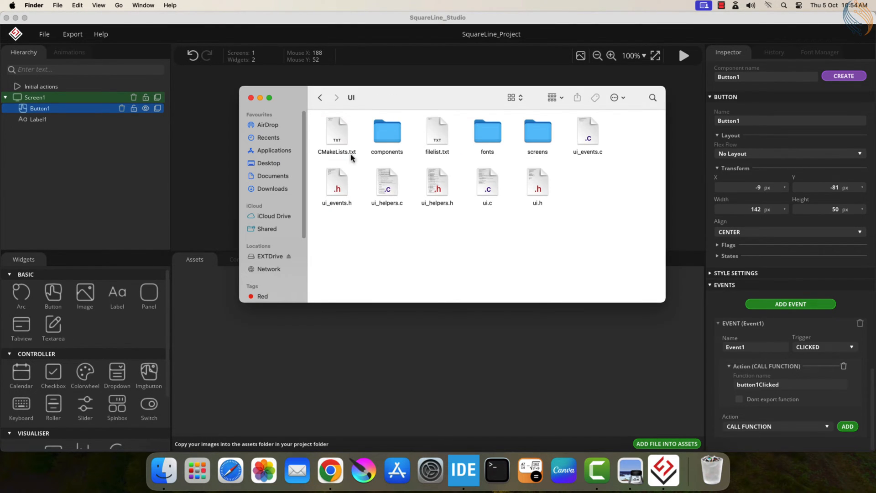
right_click(337, 180)
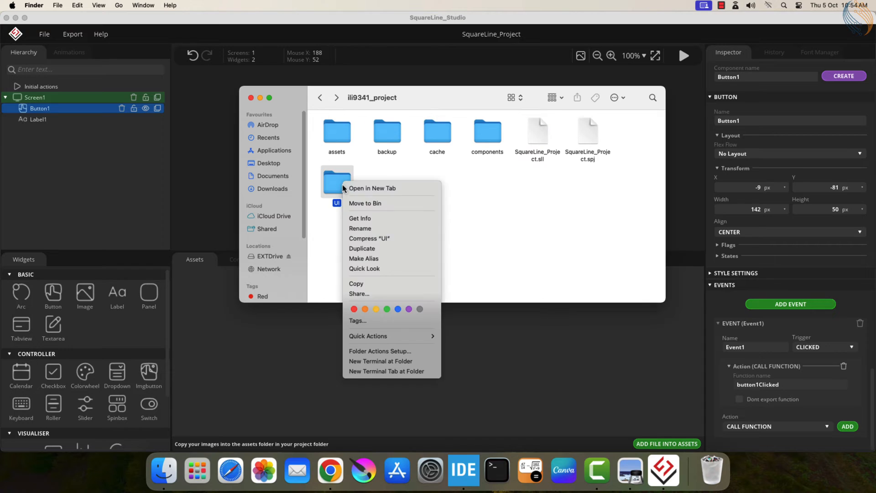
click(273, 175)
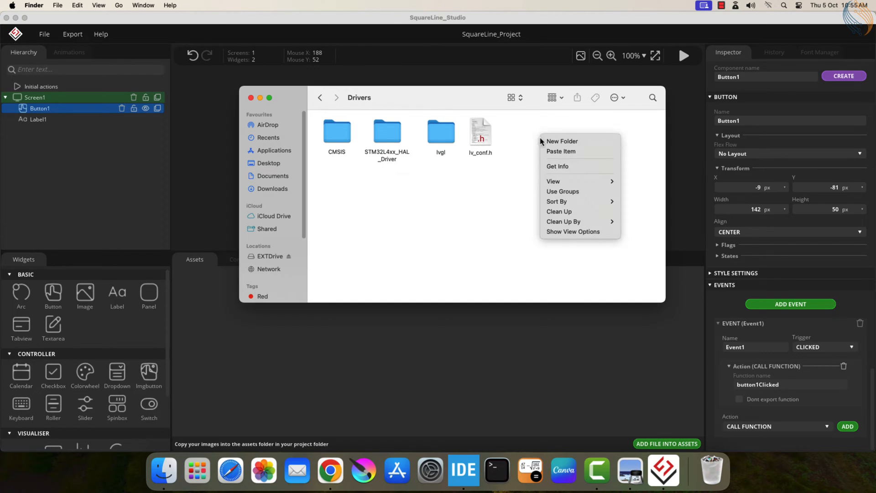
click(563, 141)
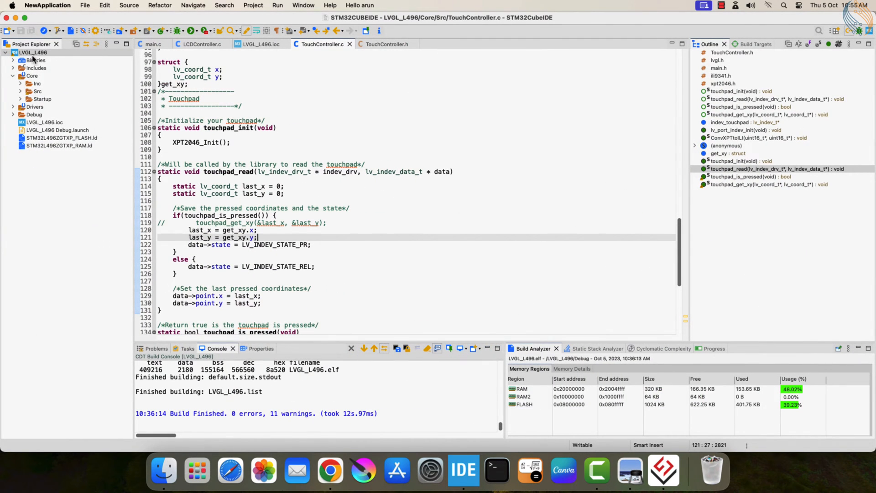
Add the workspace folder Drivers/UI to LVGL_L496's C/C++ Build include paths
right_click(34, 53)
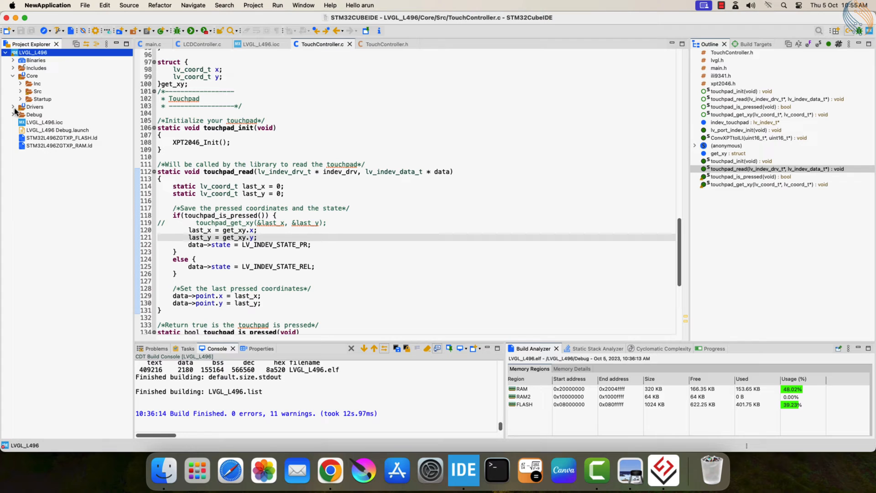
right_click(23, 52)
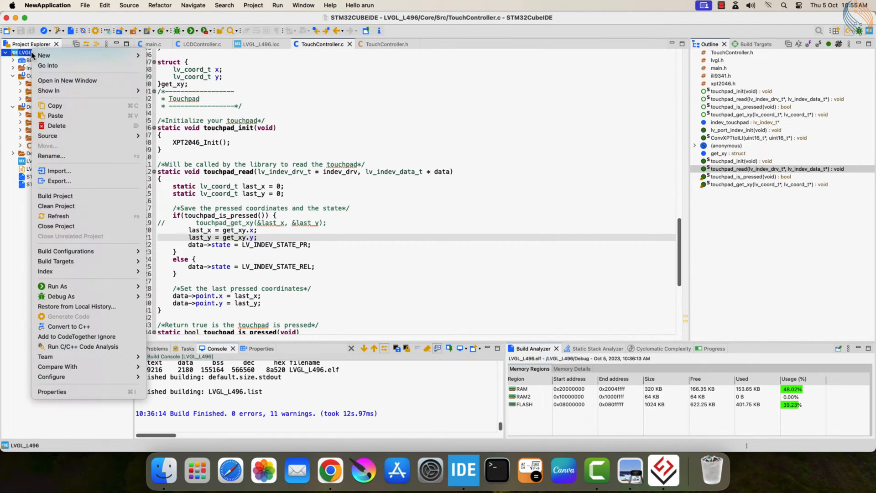
mouse_move(57, 391)
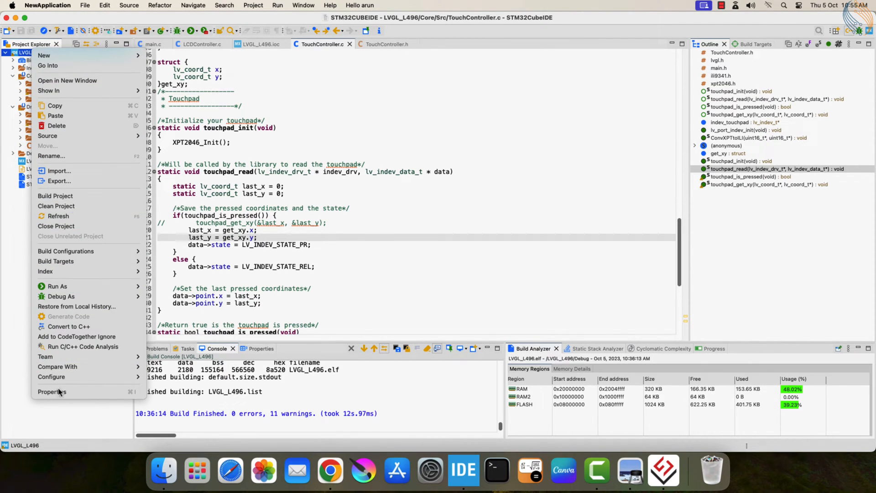
click(52, 391)
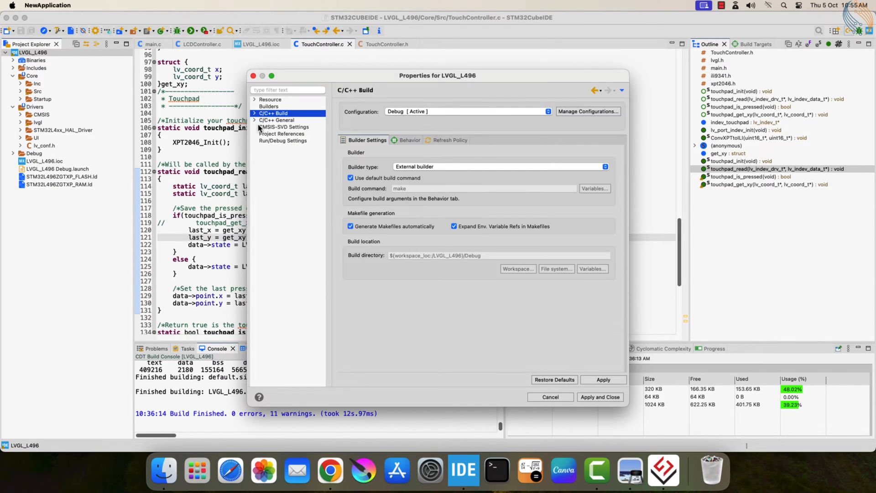
click(276, 134)
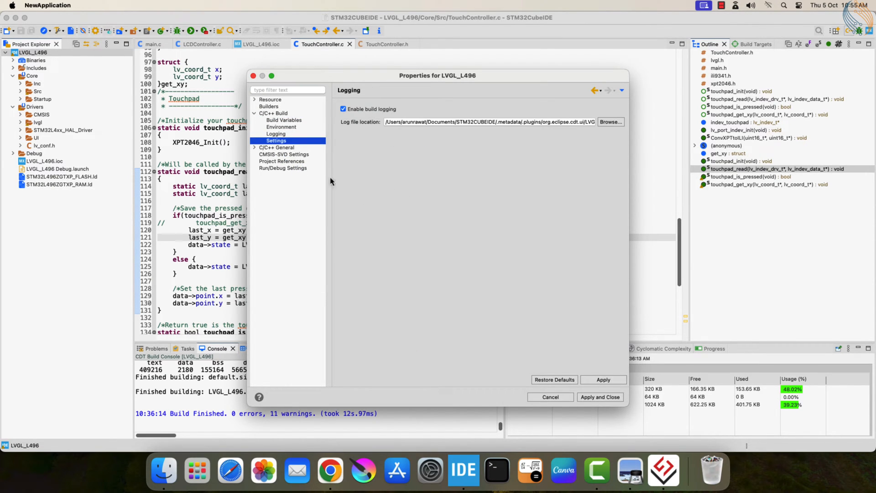
click(274, 140)
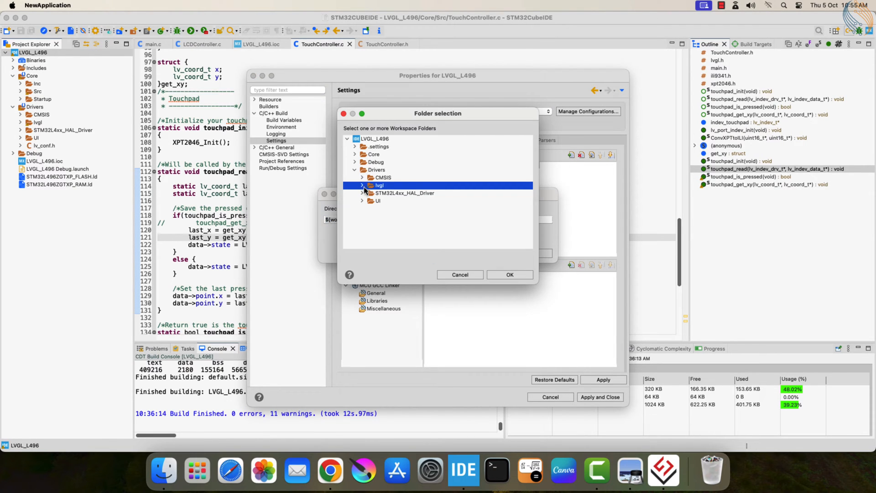
click(378, 201)
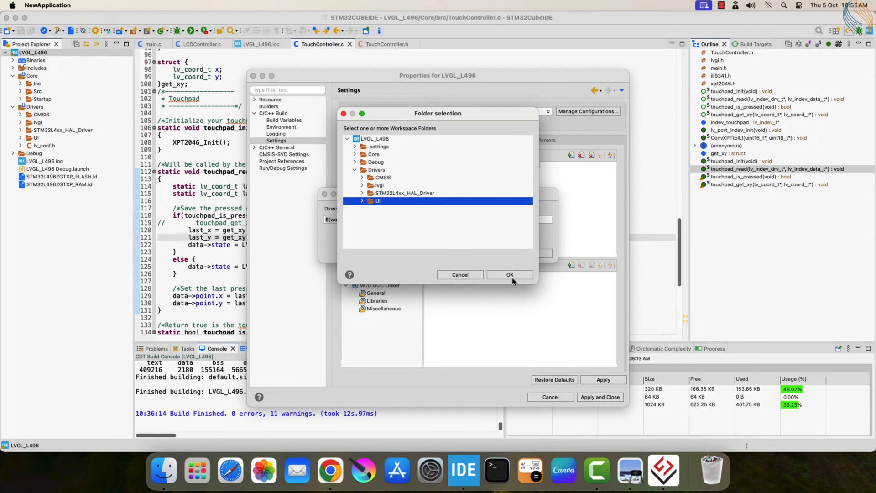
click(510, 274)
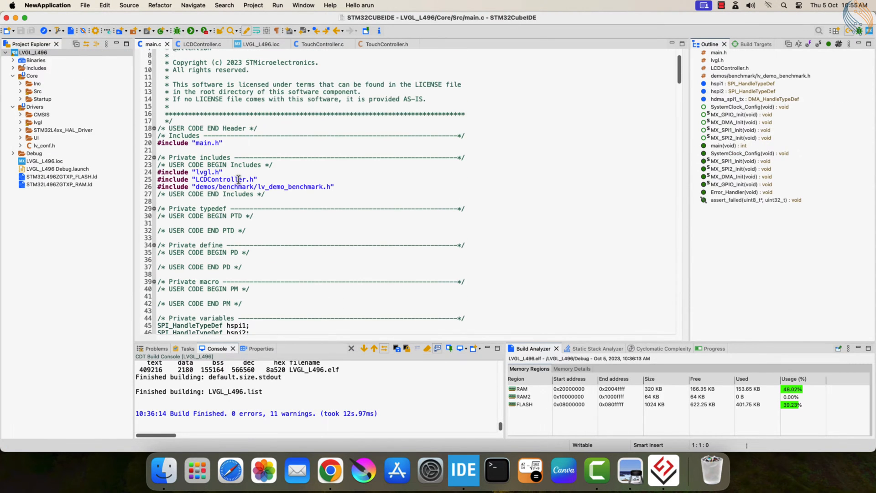
Add #include "ui.h" to main.c and call ui_init(); after lv_port_disp_init()
text(#include "ui.h)
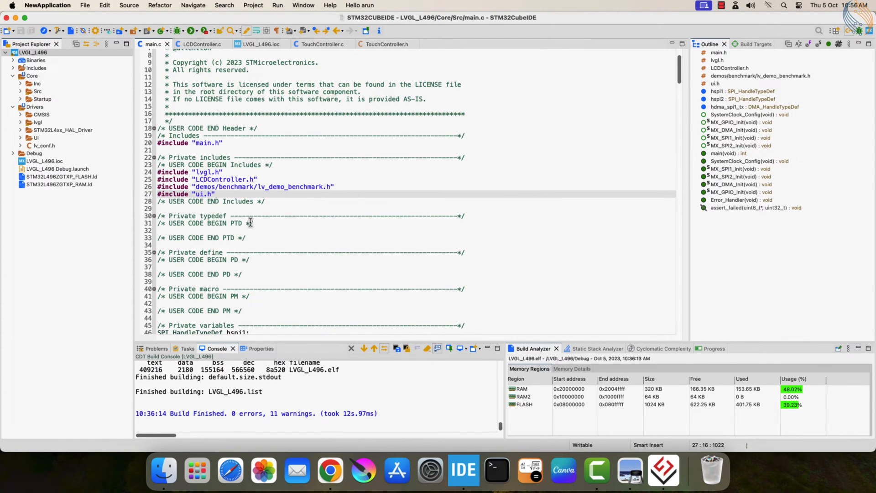
scroll(down, 3)
text(ui)
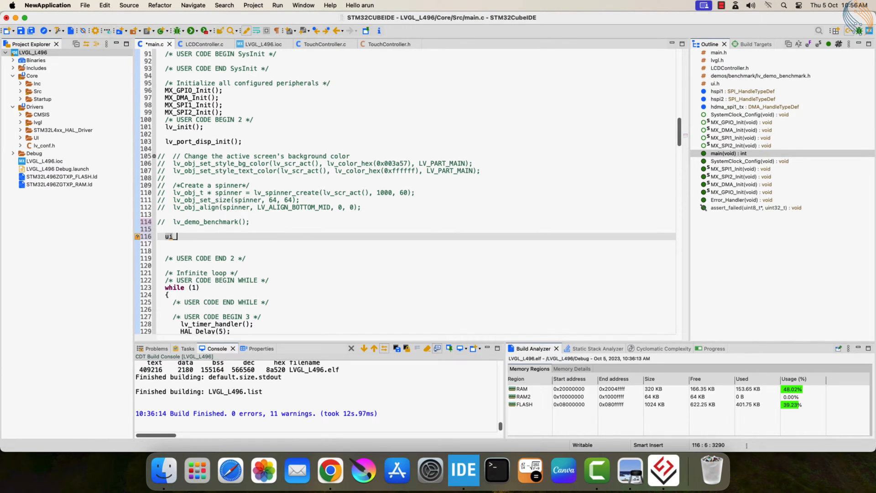
text(_init();)
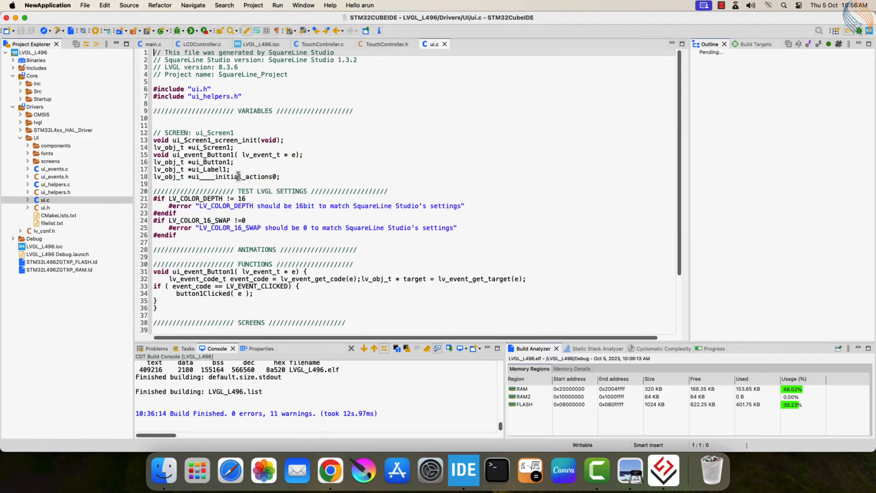
scroll(down, 3)
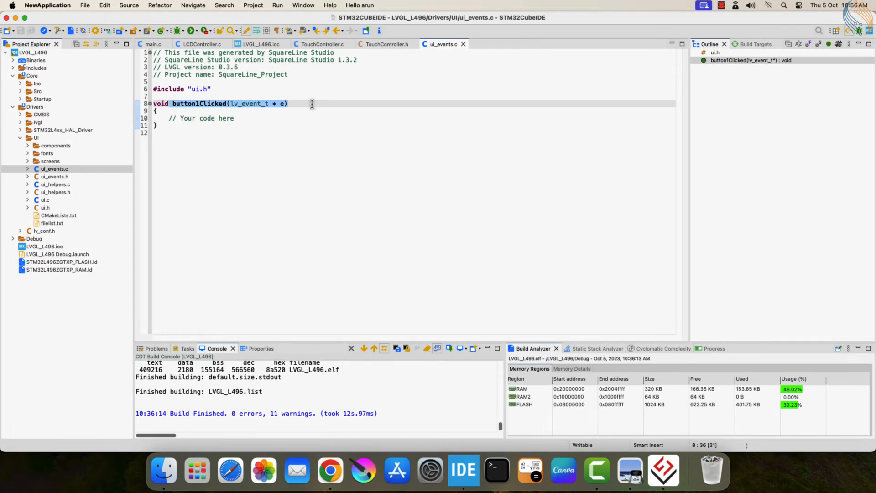
Declare int indx = 0; button1Clicked increments it, sets five background colours, then resets indx
key(Backspace)
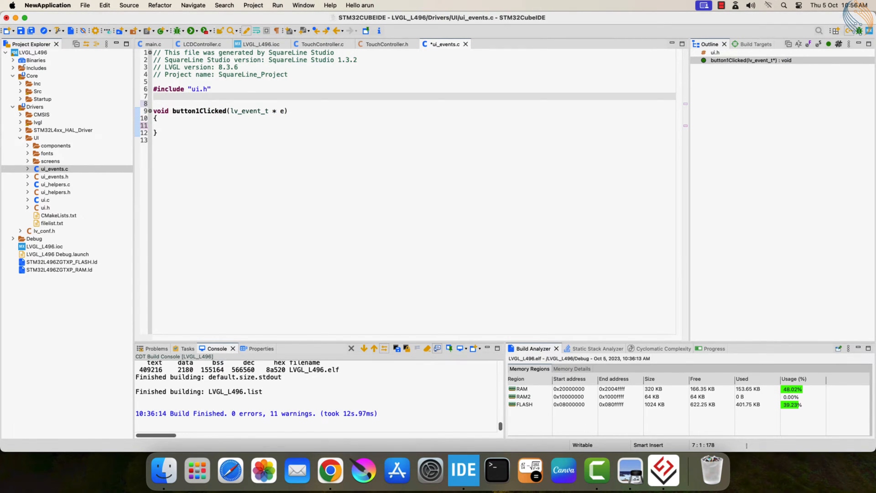
text(int indx)
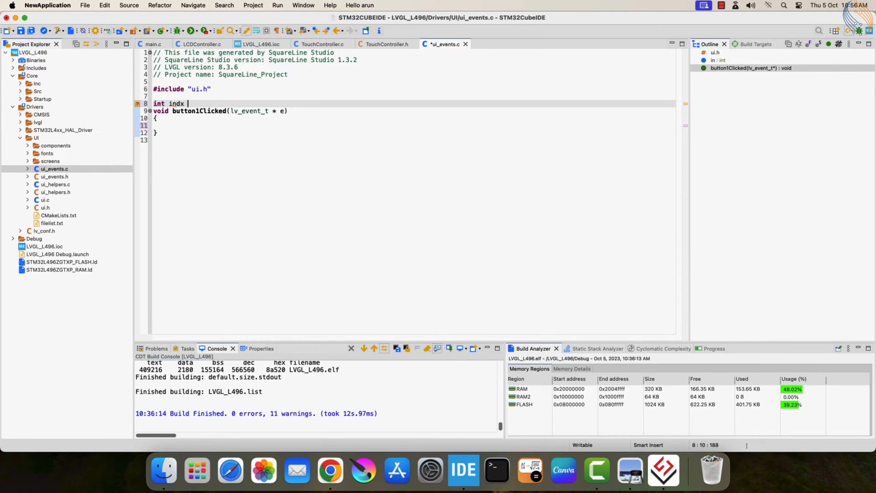
text(= 0;)
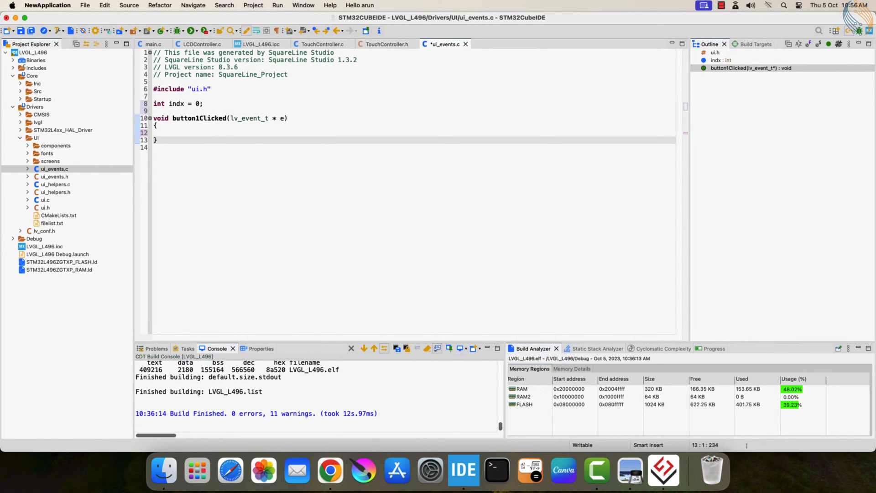
text(indx++;)
text(if (indx == 1))
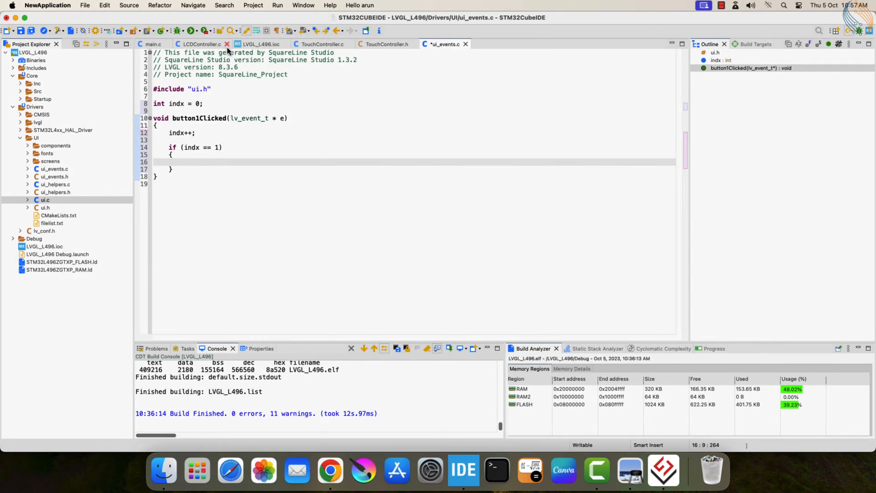
click(151, 44)
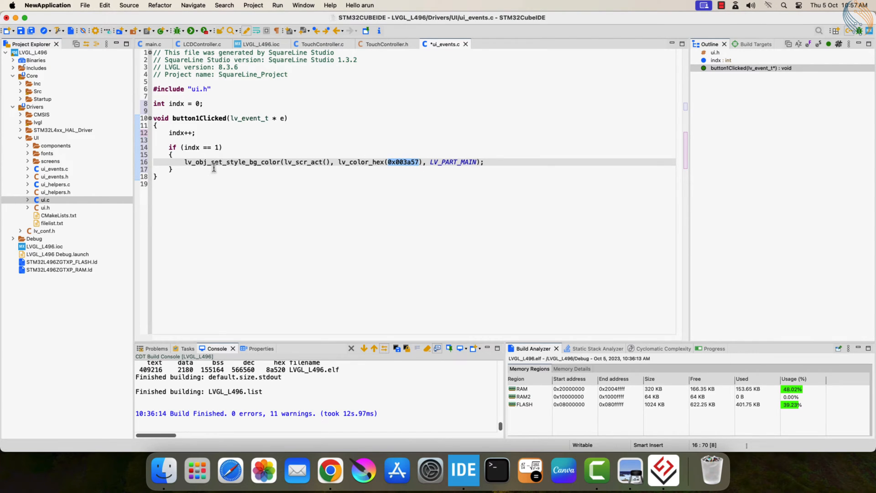
text(else if (indx == 2)
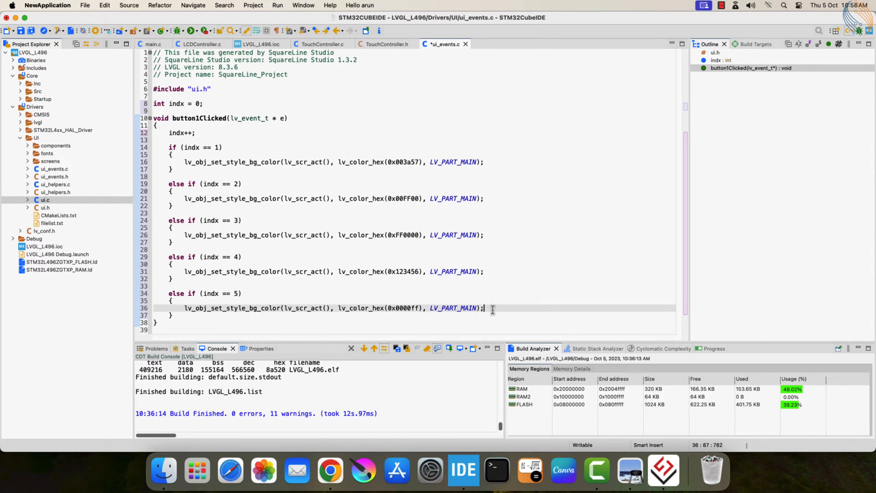
text(indx = 0;)
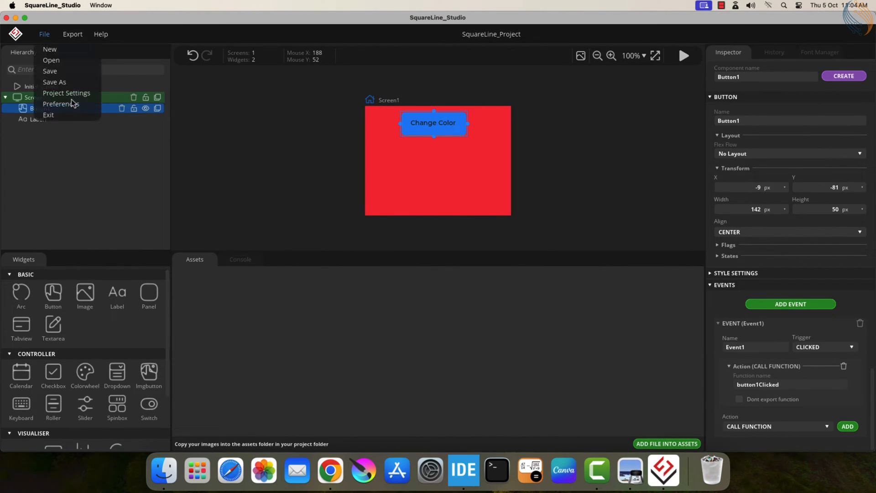
Change the ui.h include from "lvgl/lvgl.h" to "lvgl.h"
click(67, 93)
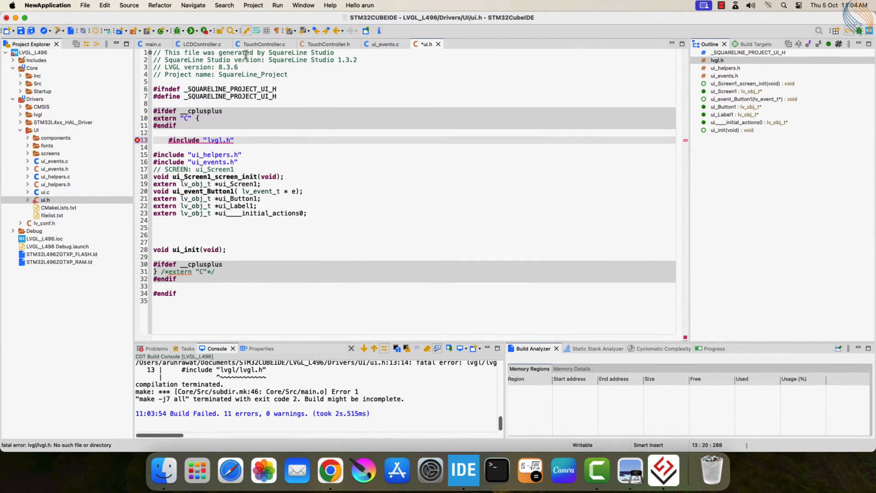
Add #include "TouchController.h" to main.c and call lv_port_indev_init(); after lv_port_disp_init()
click(151, 45)
text(#include)
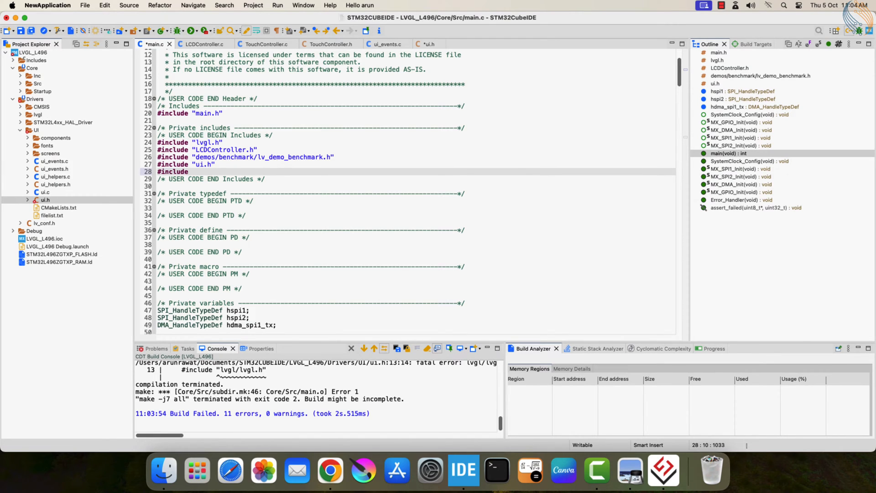
text("TouchController.h")
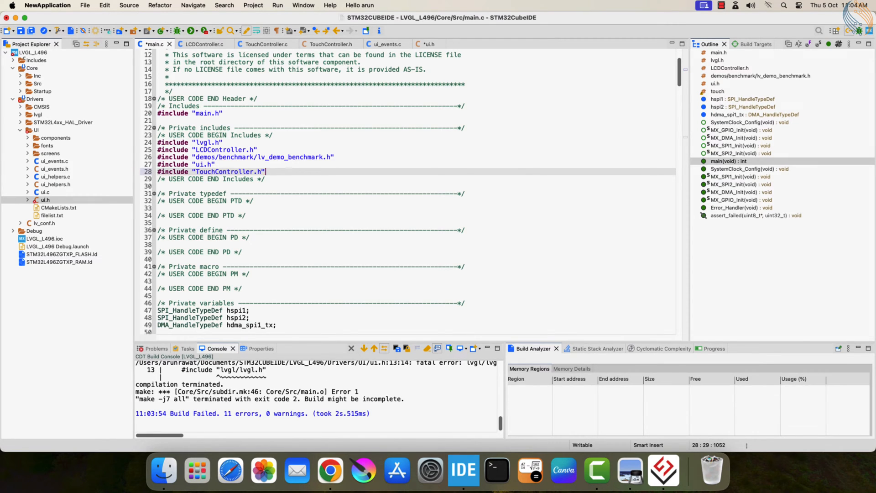
scroll(down, 3)
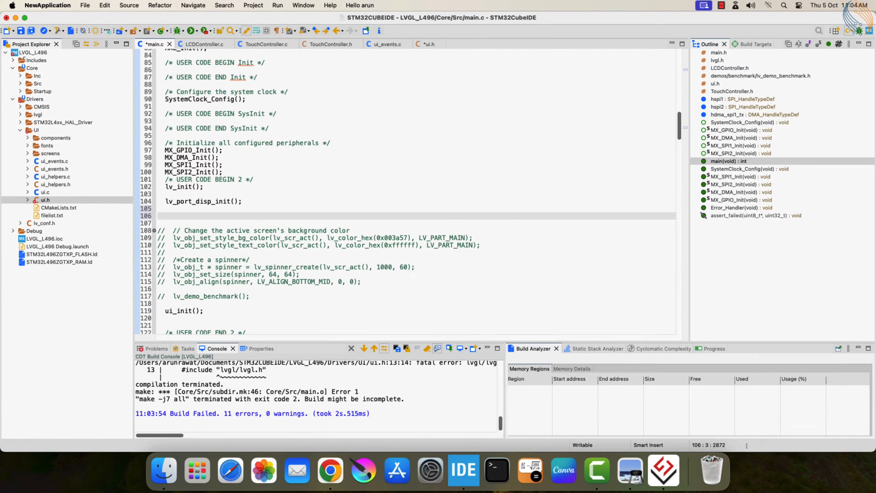
text(lv_po)
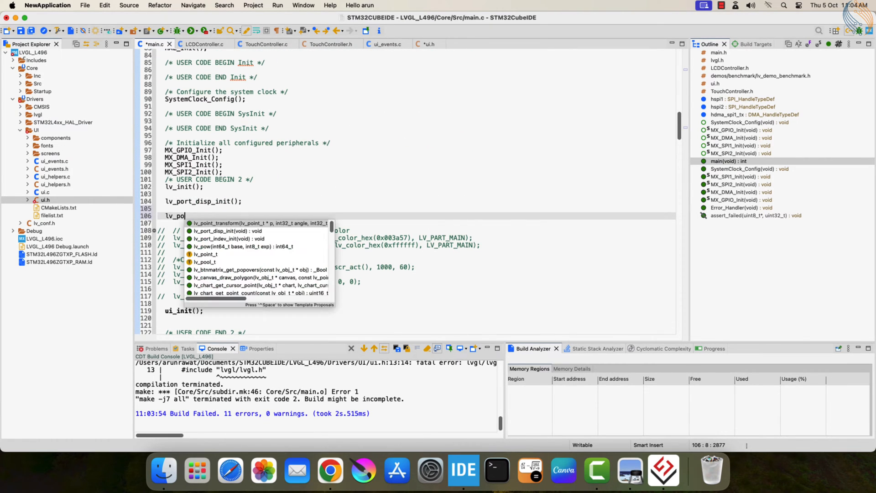
text(rt)
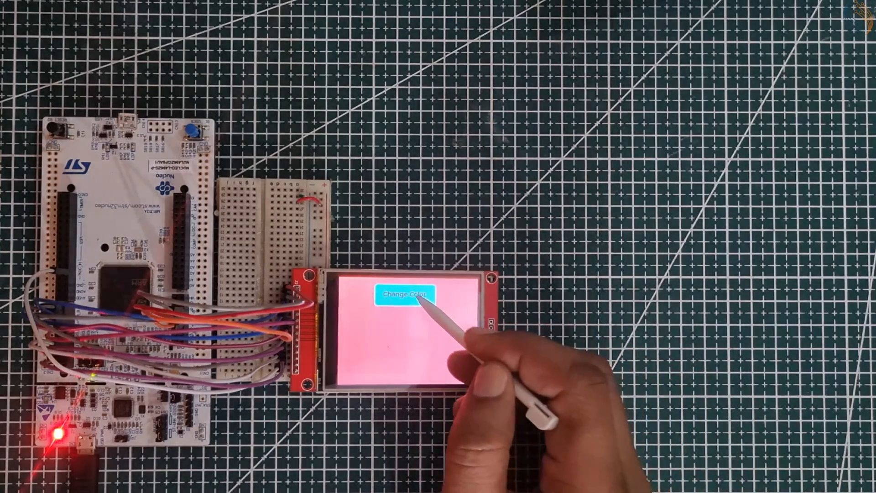
Tap Change Color repeatedly, cycling the background through pink, green, orange and blue
click(405, 296)
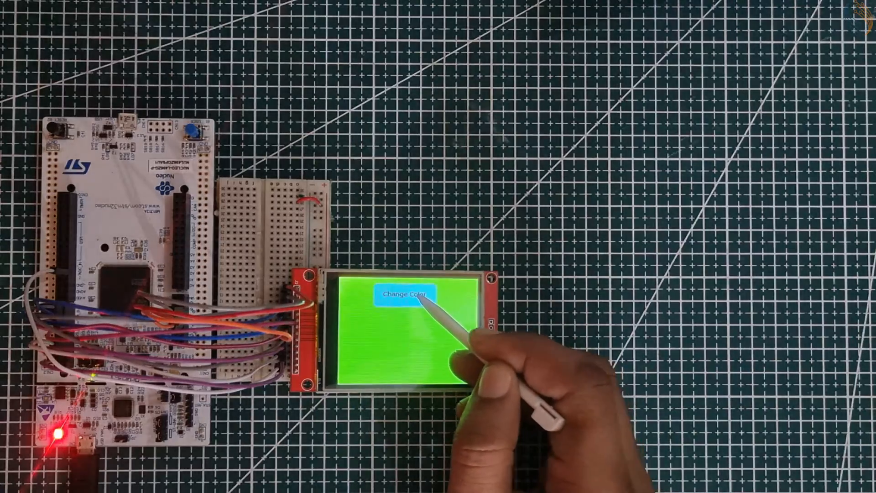
click(405, 295)
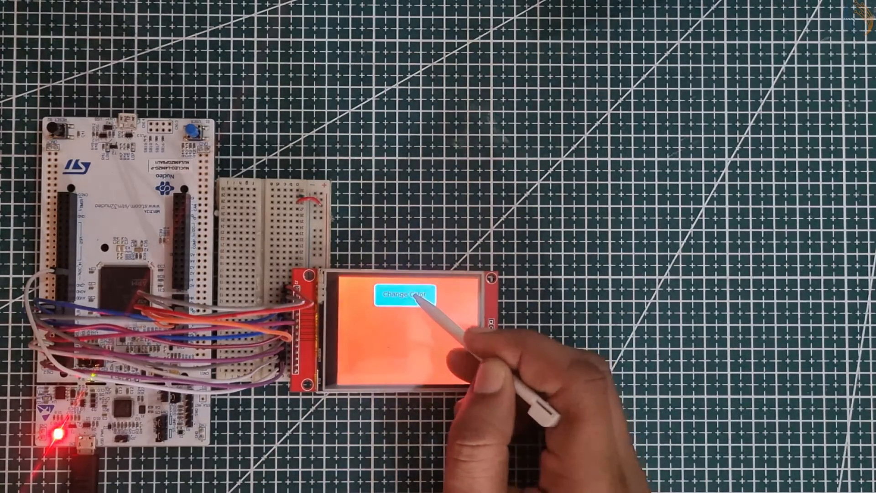
click(404, 295)
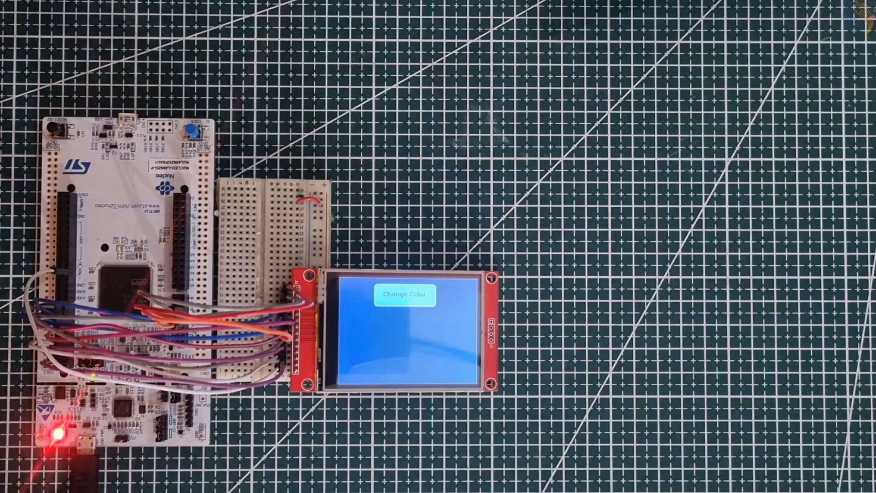
click(403, 295)
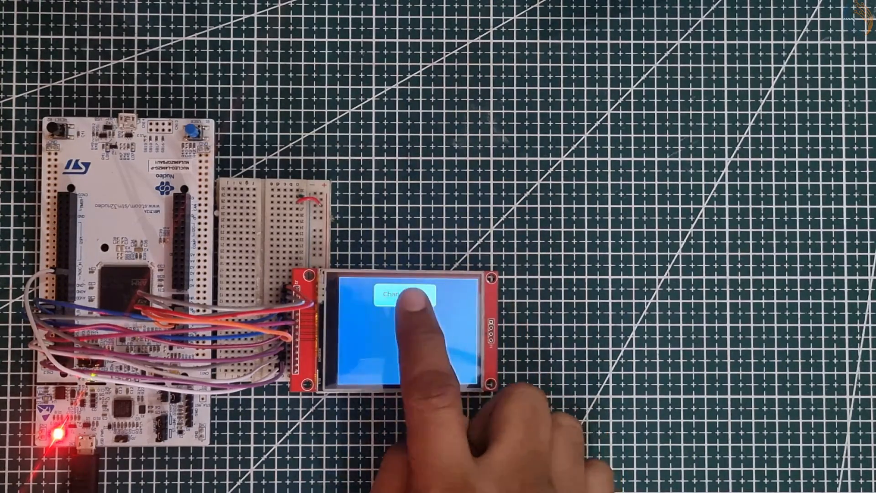
click(405, 304)
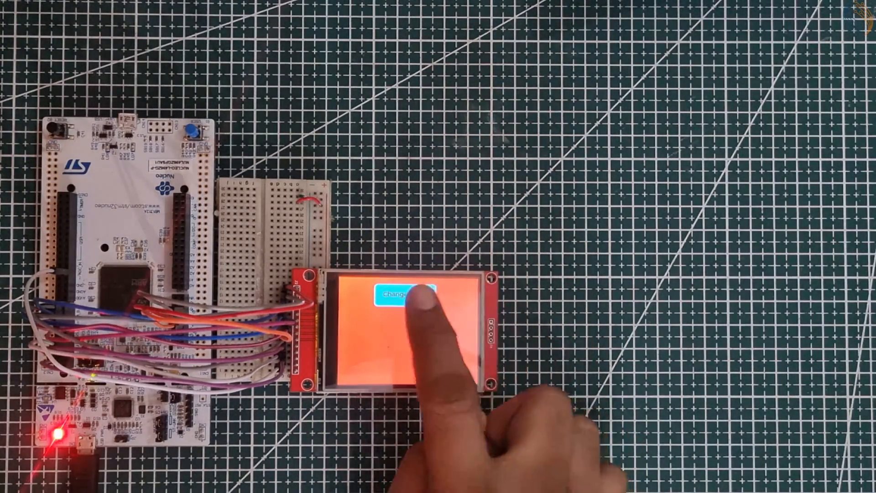
click(405, 295)
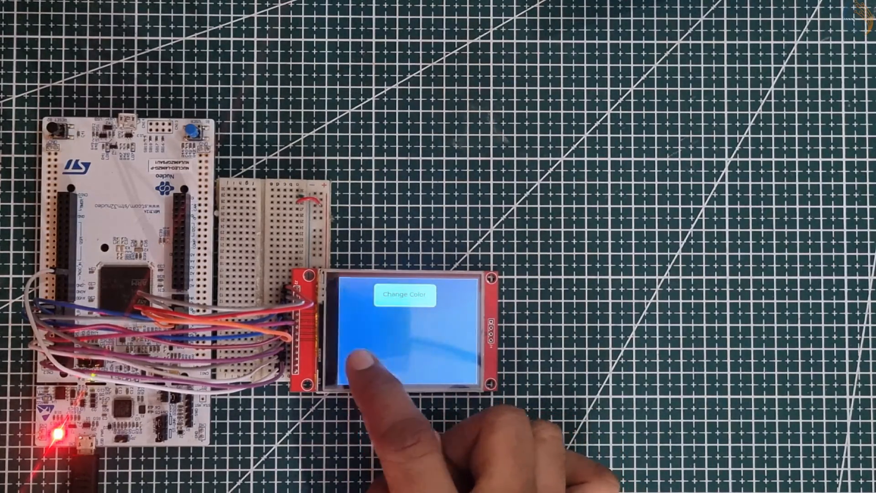
click(408, 295)
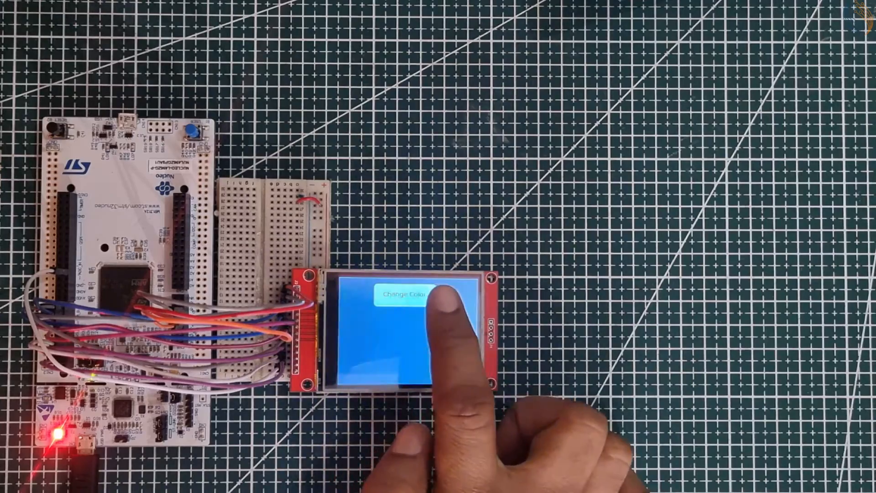